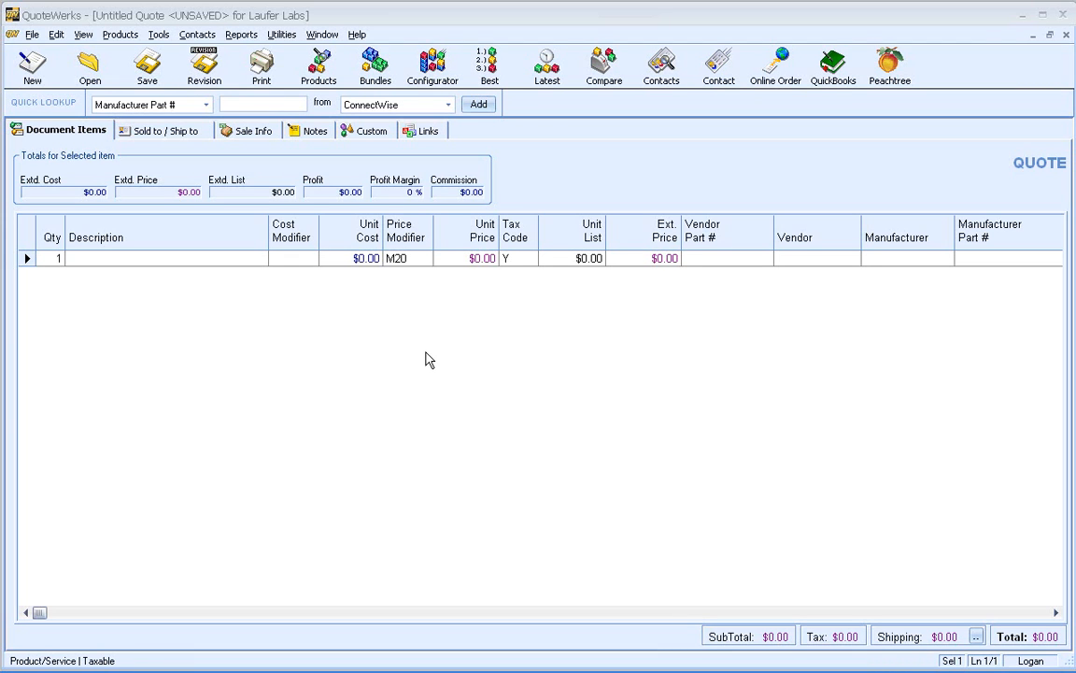
mouse_move(425, 333)
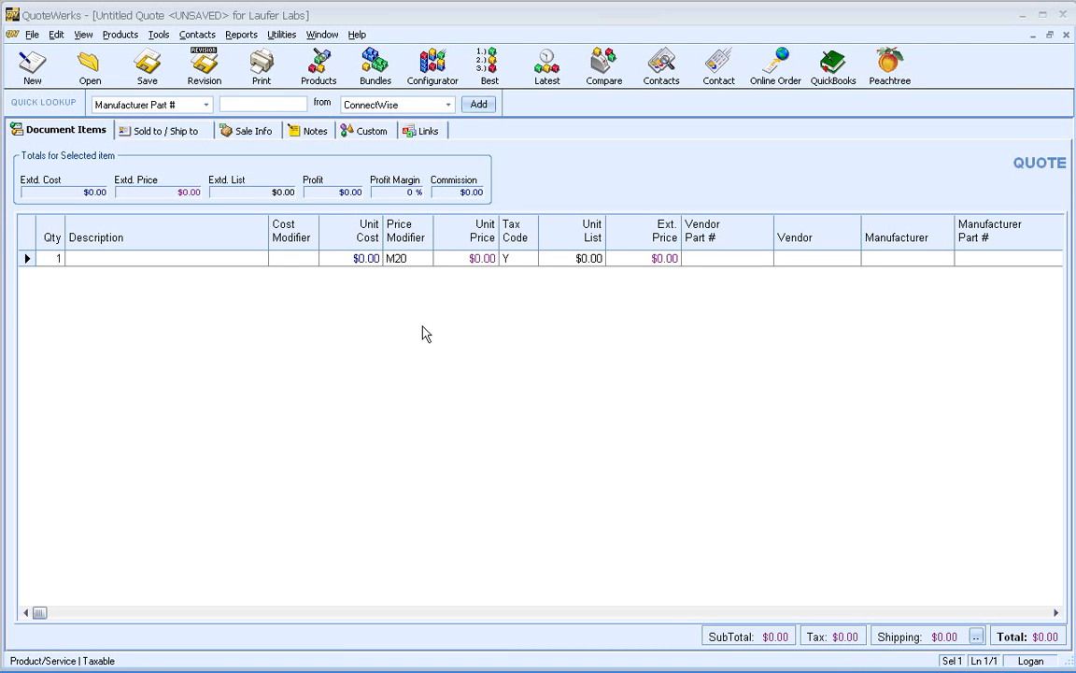
mouse_move(419, 328)
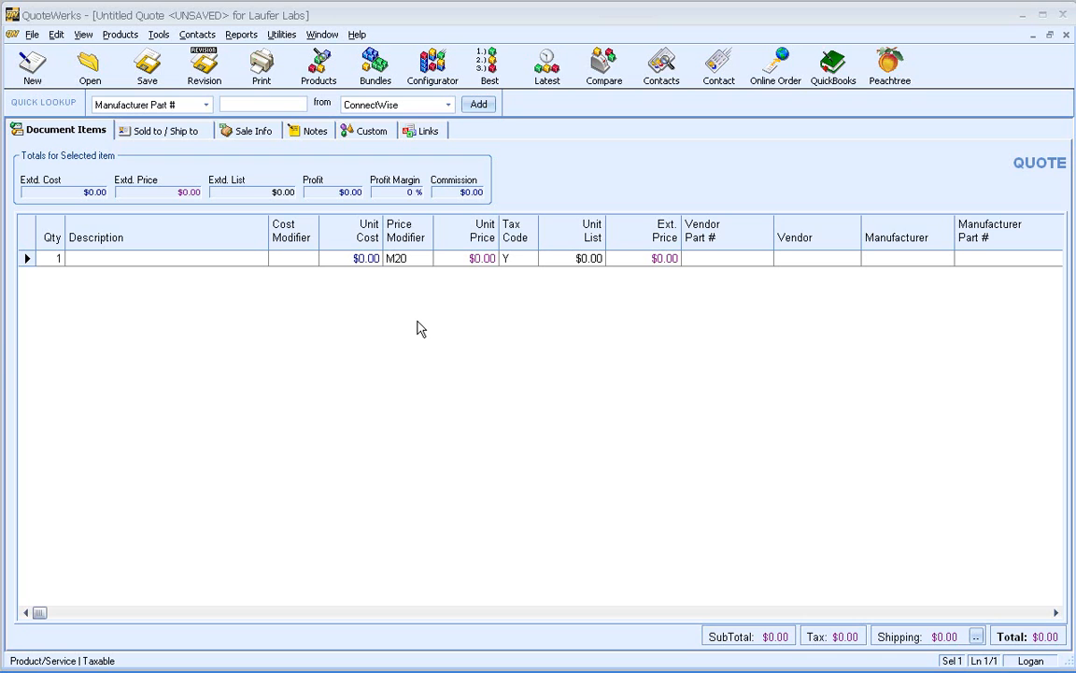
mouse_move(415, 321)
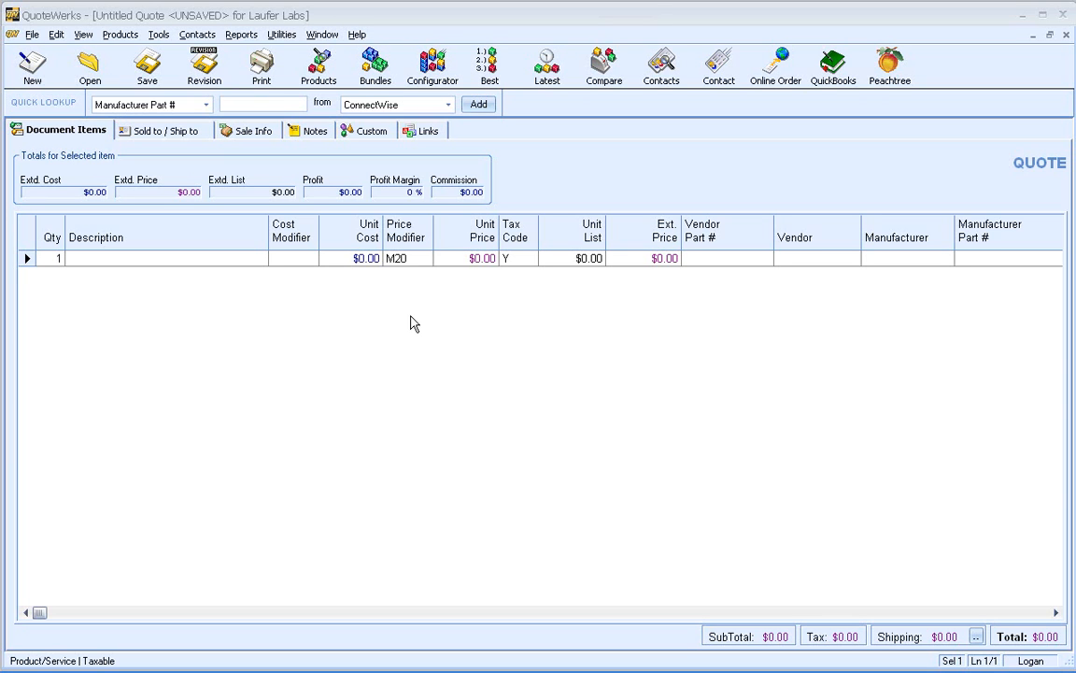
mouse_move(418, 376)
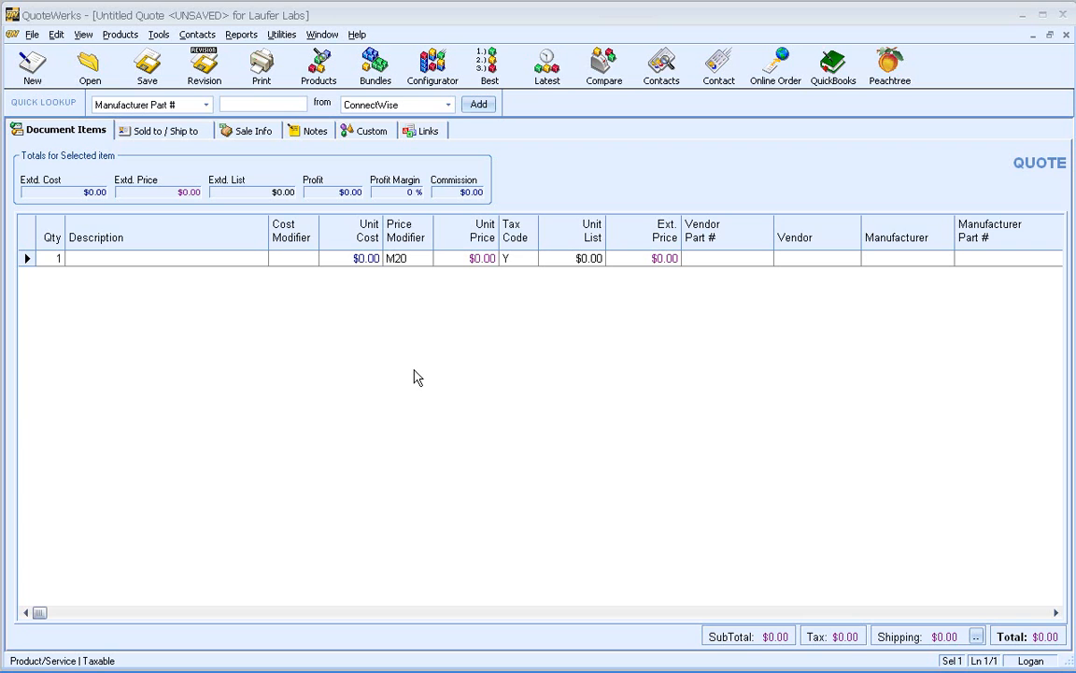
mouse_move(416, 380)
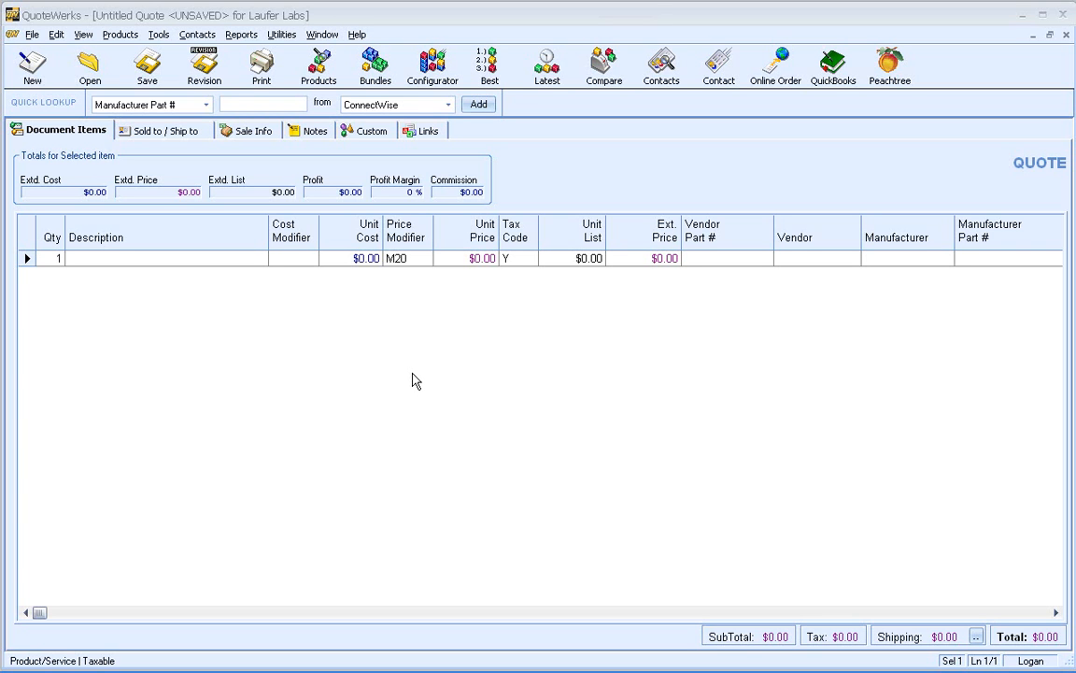
mouse_move(415, 378)
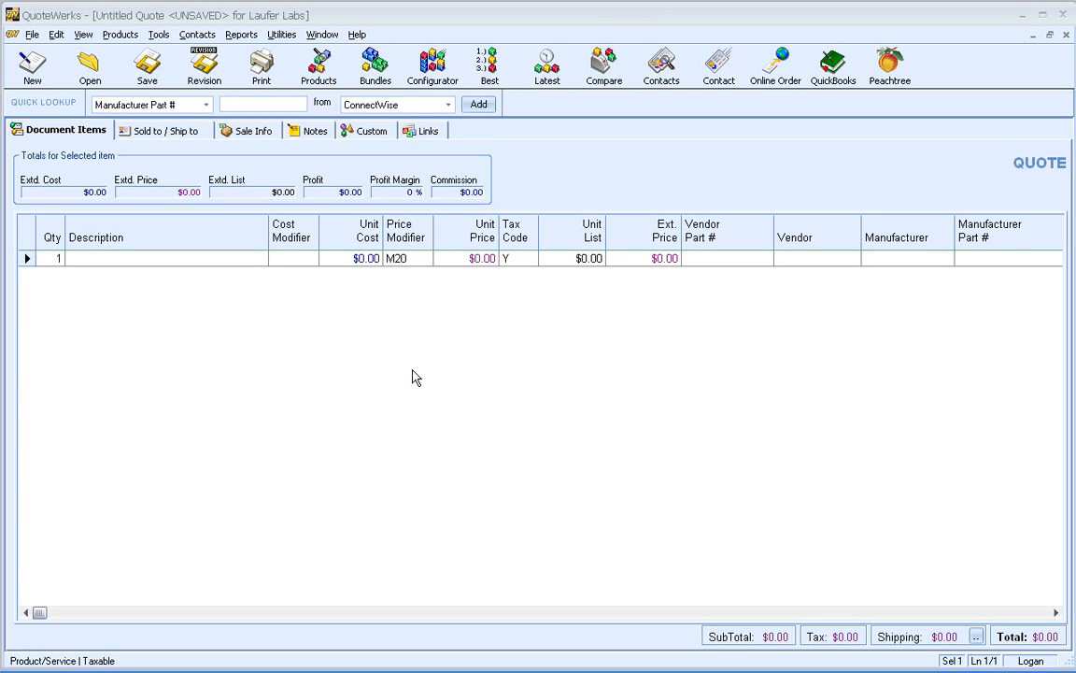
mouse_move(380, 370)
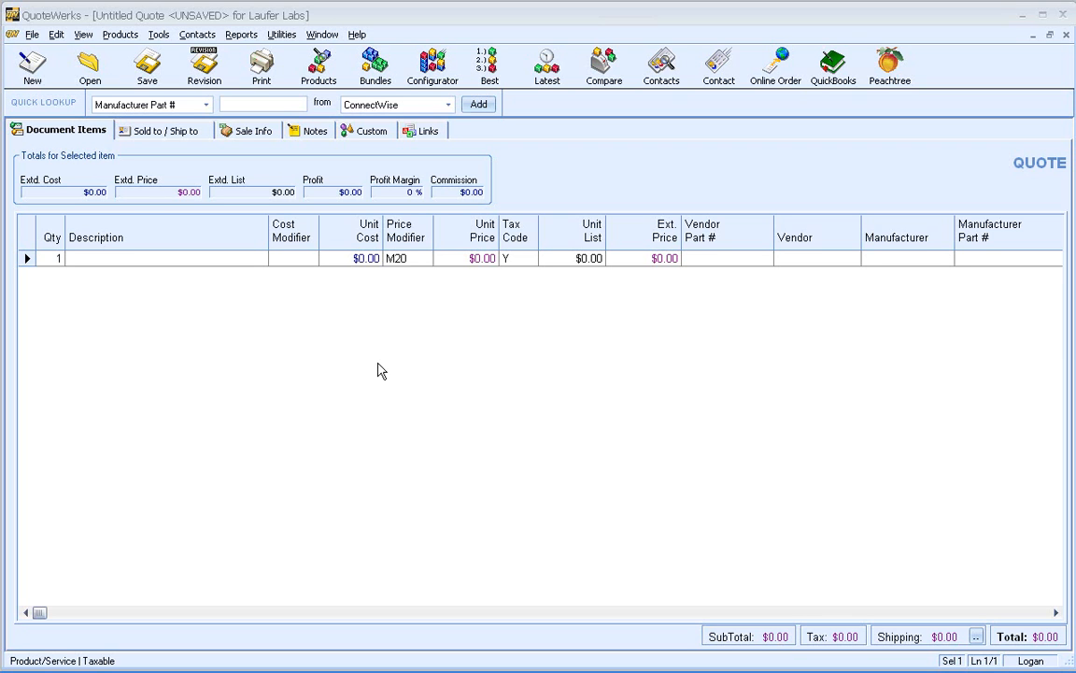
mouse_move(255, 187)
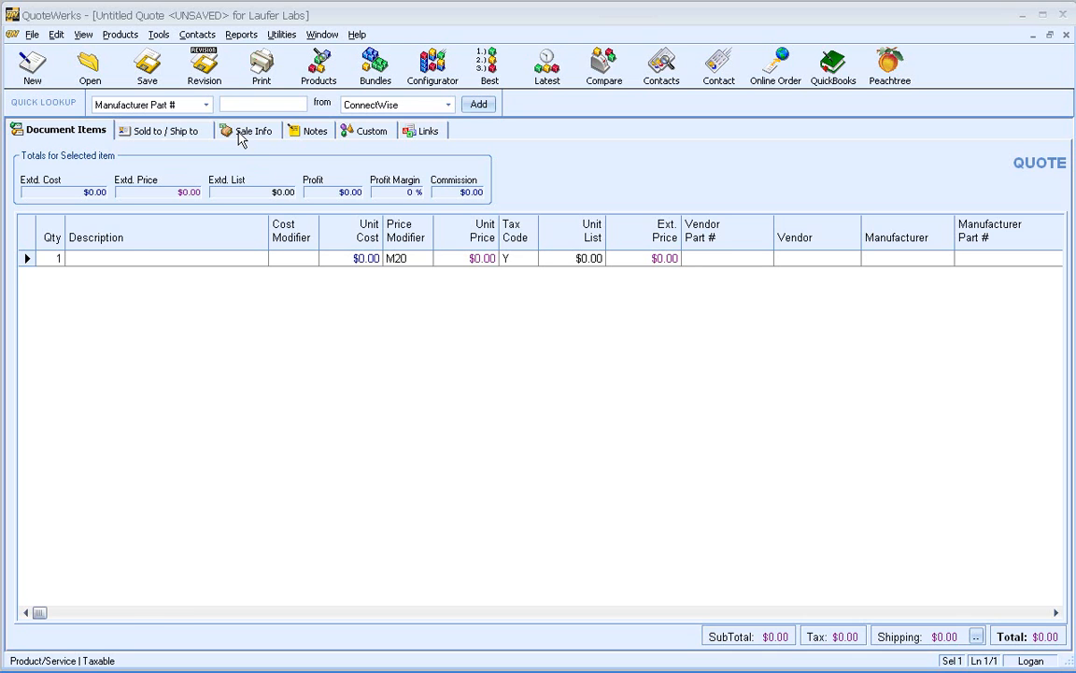
Step: Enter contract start date 3/16/2010 and end date 3/16/2011 on the Sale Info tab
left_click(253, 130)
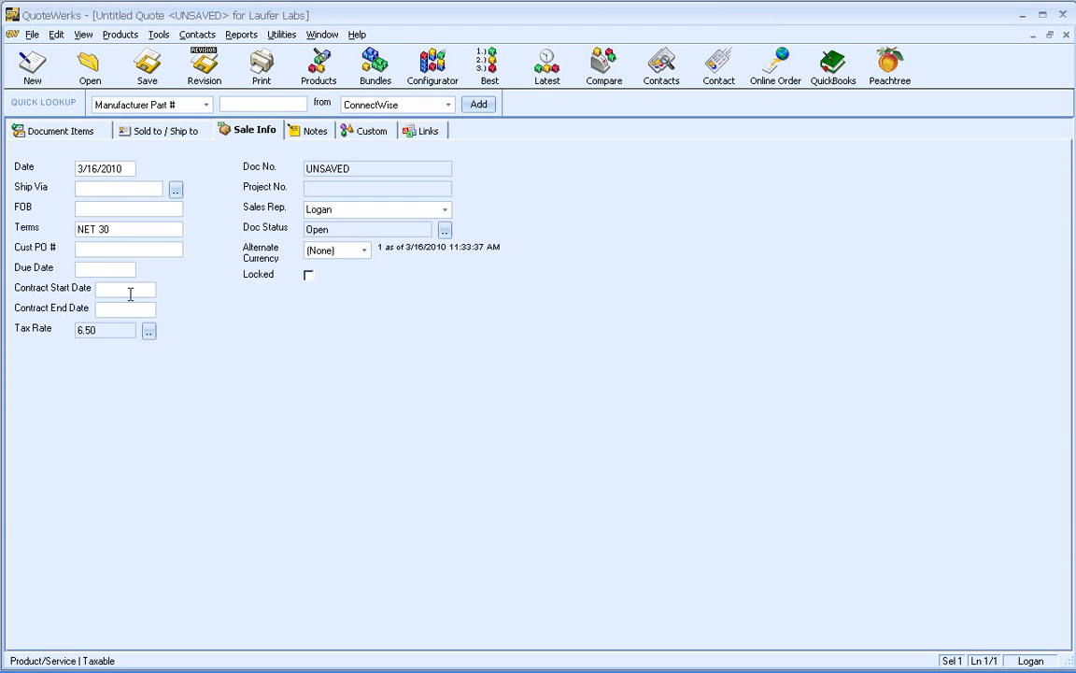
left_click(124, 288)
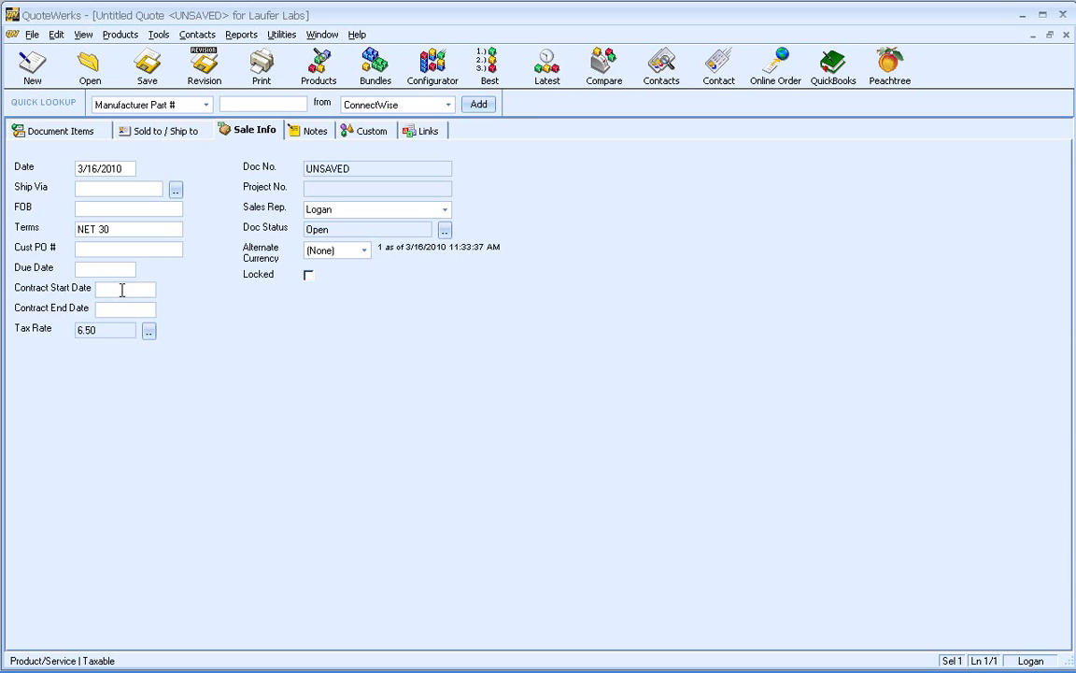
left_click(124, 288)
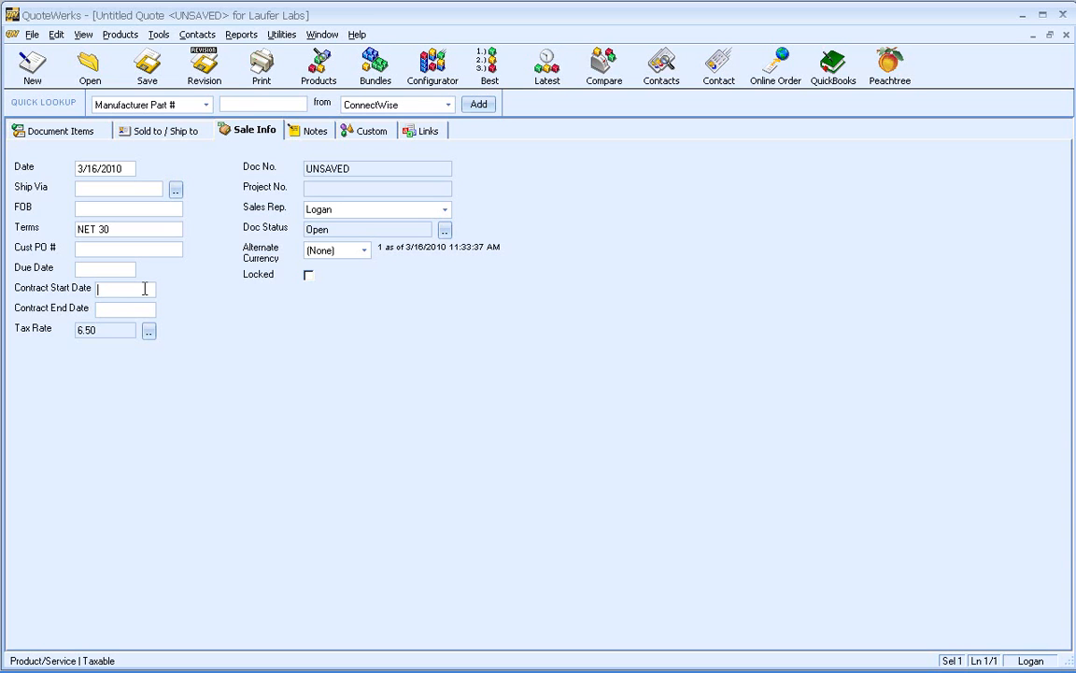
type("3/16/2010")
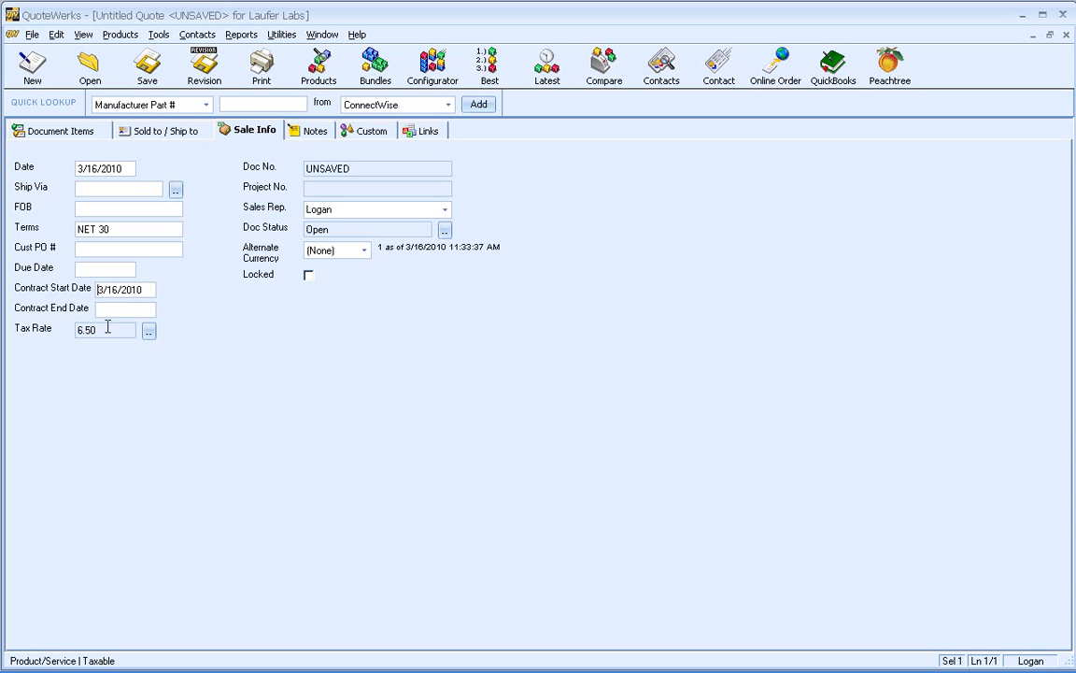
type("3/16/2010")
left_click(125, 309)
type("3/16/2011")
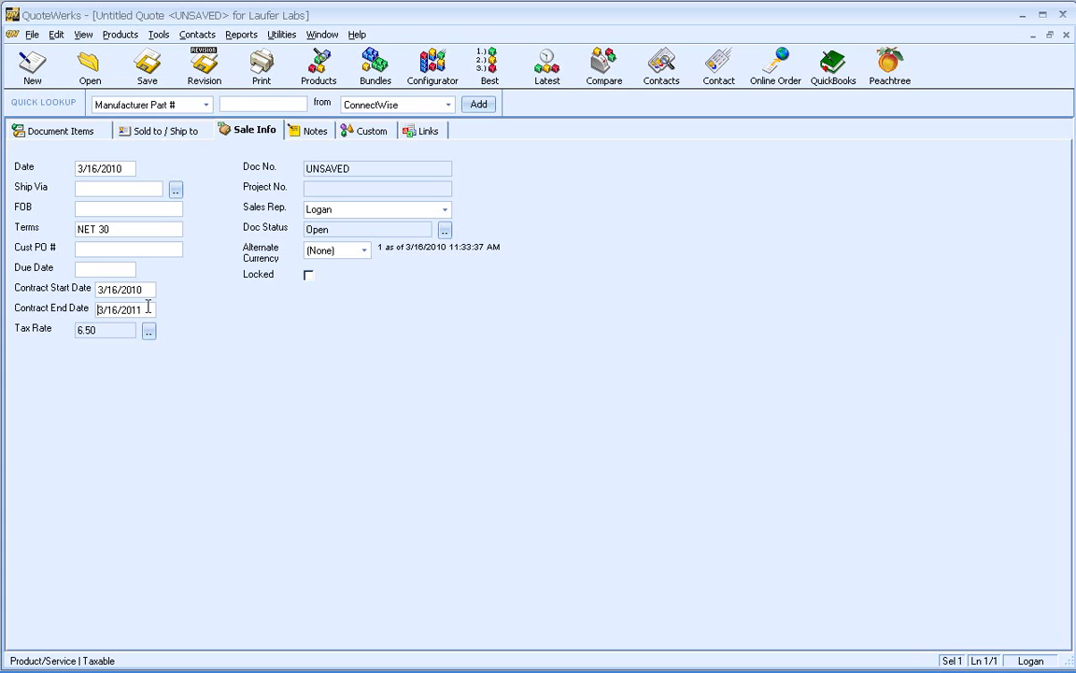
mouse_move(135, 332)
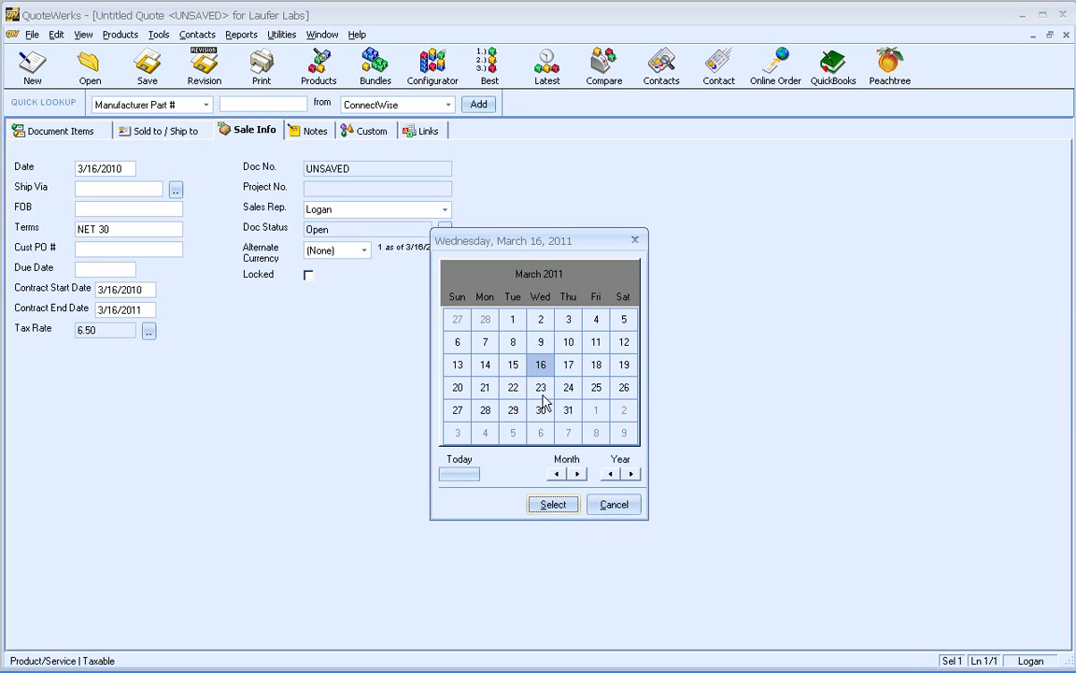
left_click(577, 474)
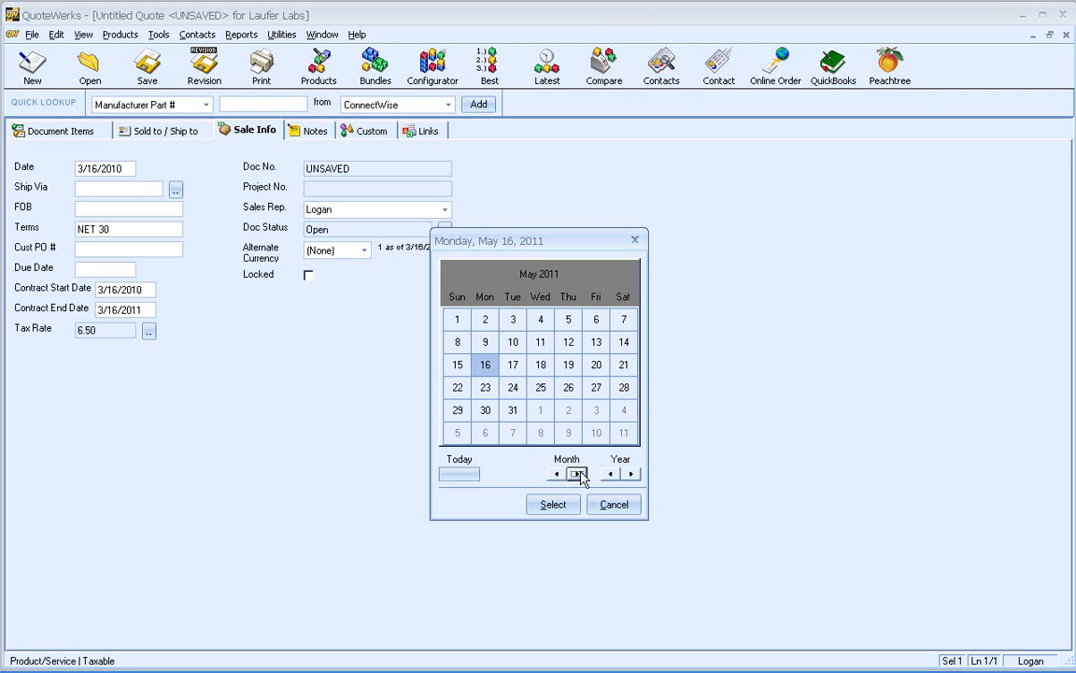
left_click(612, 504)
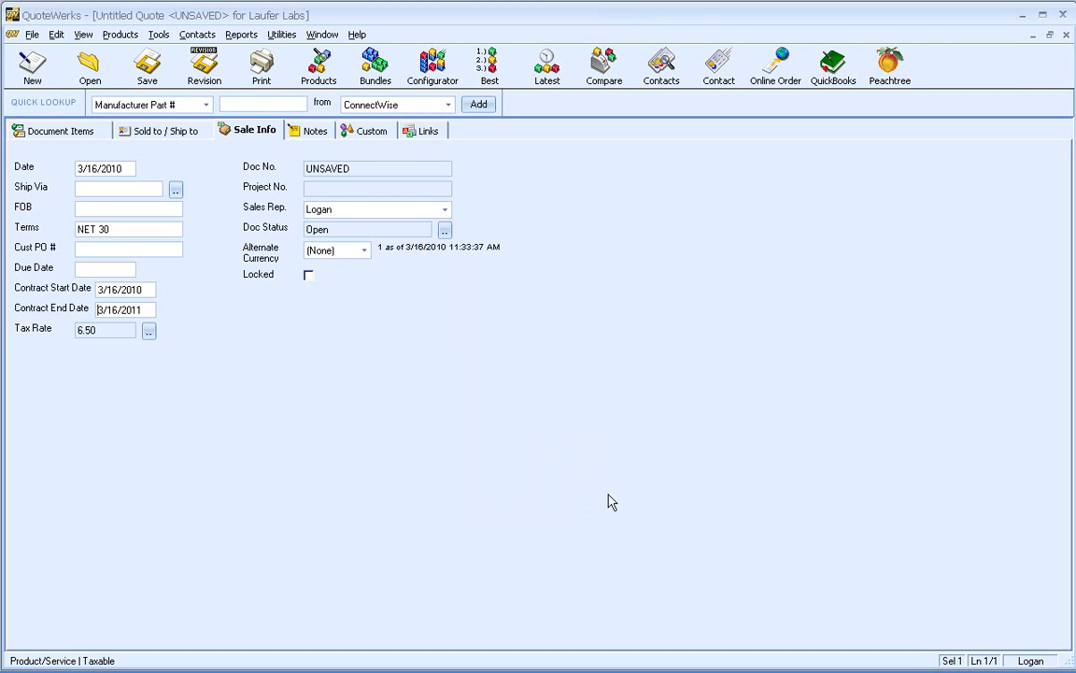
mouse_move(39, 134)
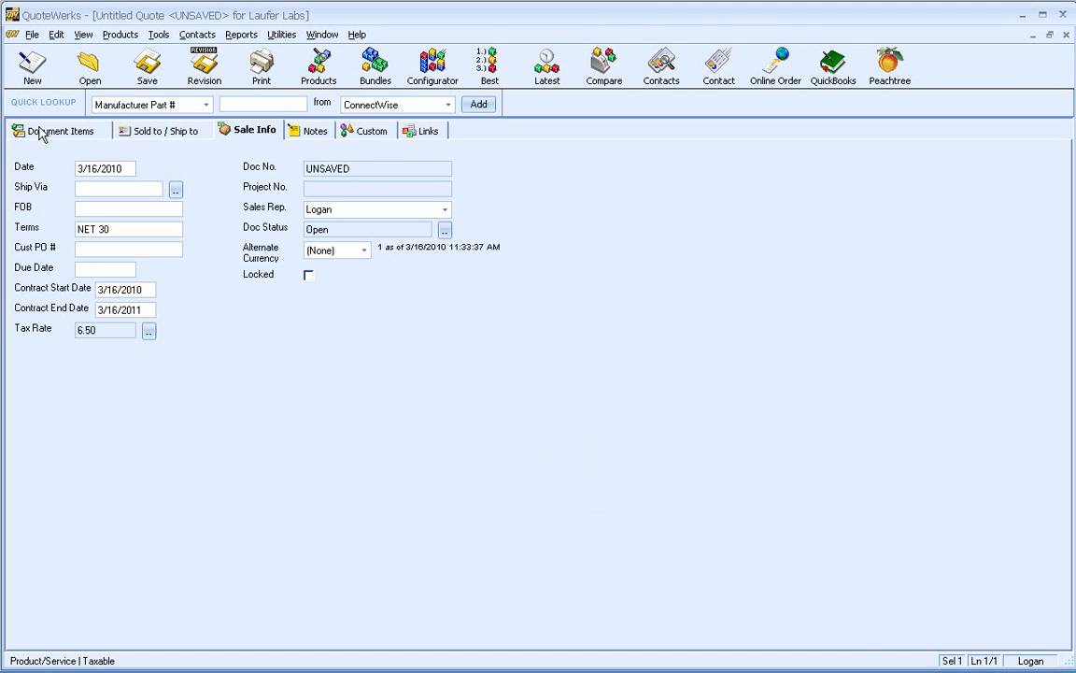
Step: Add a 'Monthly Monitoring Fees' line item costing $45.00 and priced $89.55
left_click(64, 130)
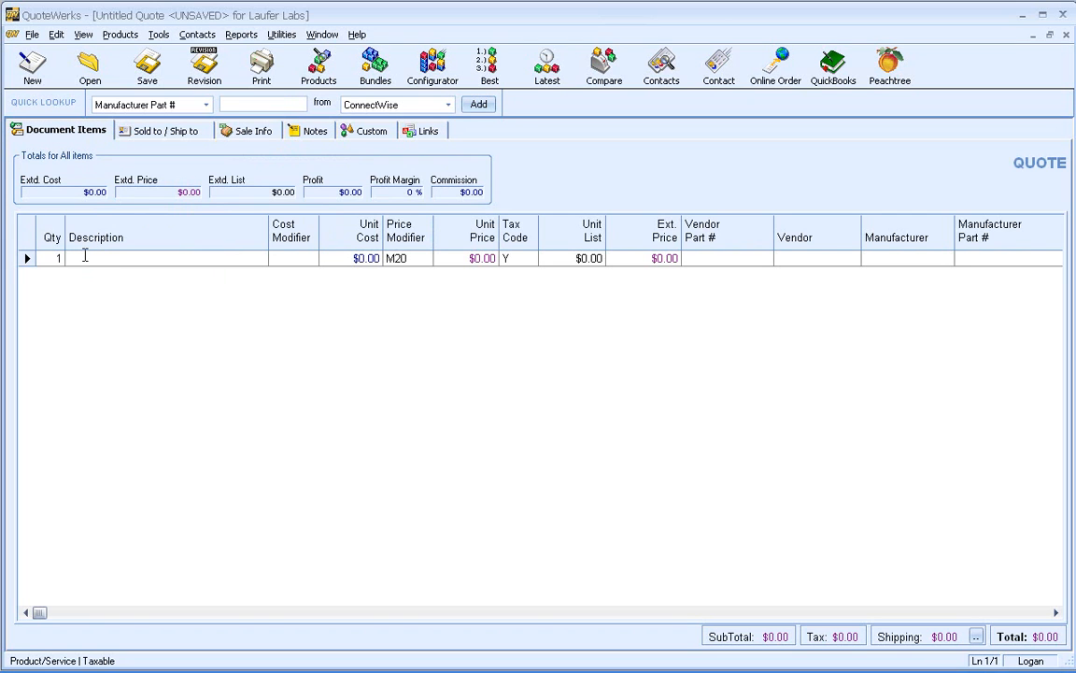
type("Monthly")
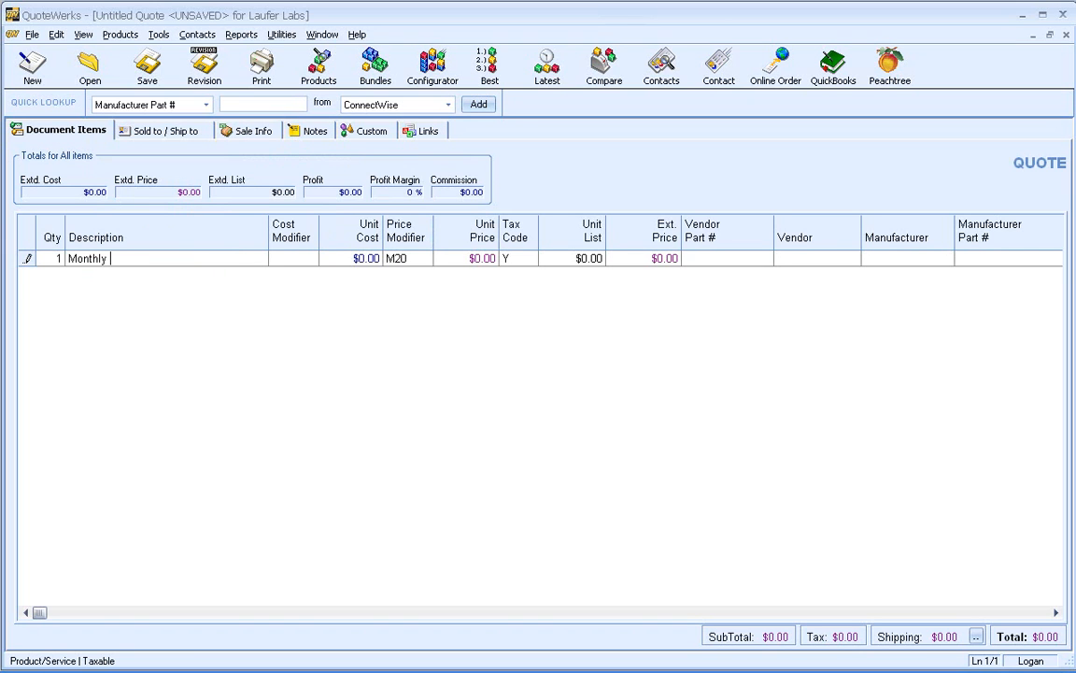
type("Monit")
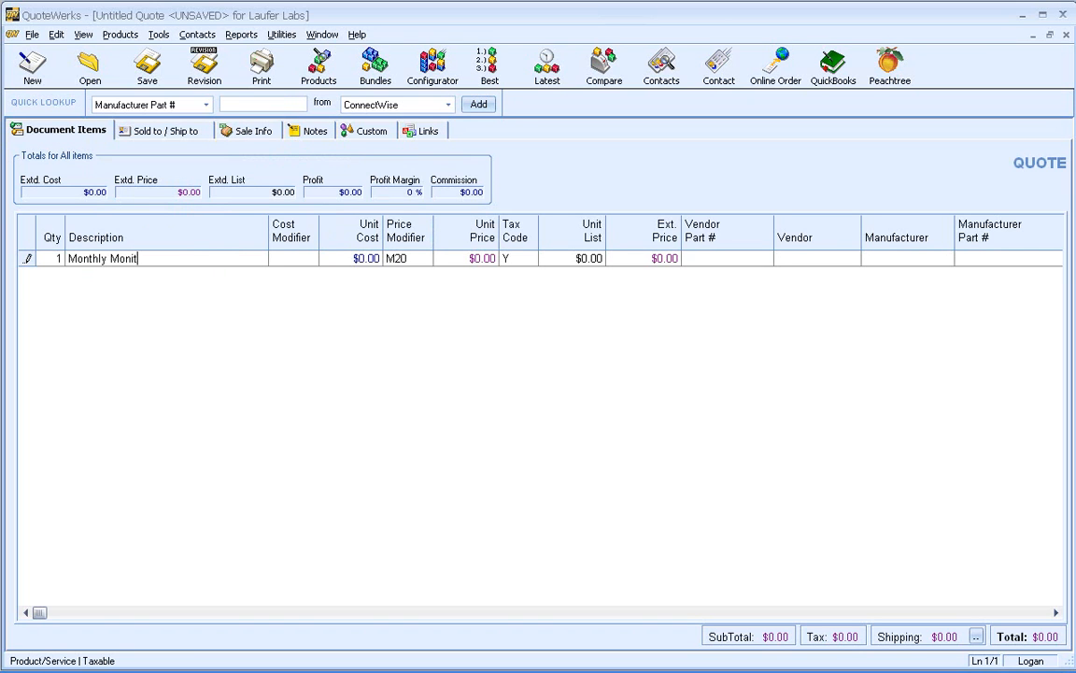
type("oring Fees")
left_click(350, 258)
type("45")
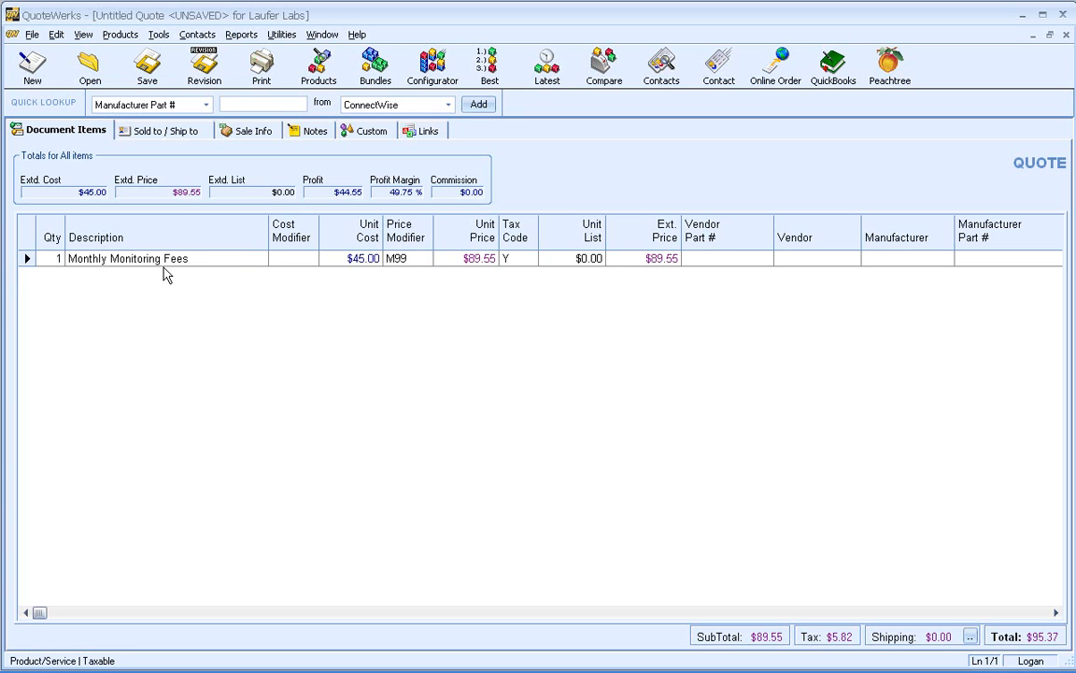
mouse_move(766, 651)
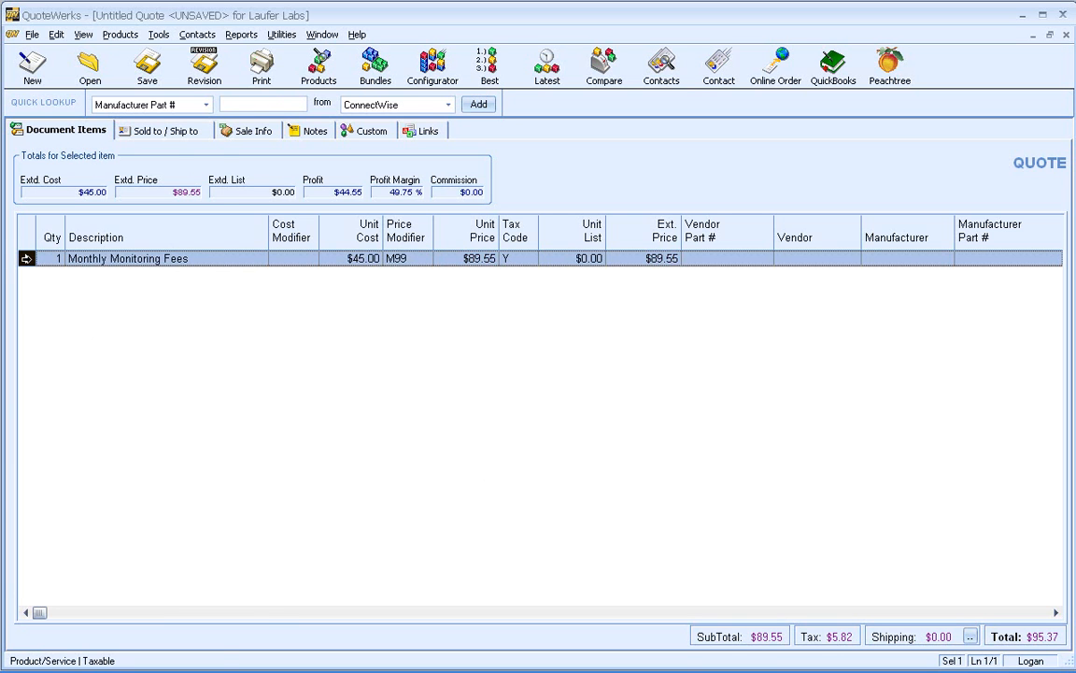
Step: Make the monitoring fees line recur monthly, first payment excluded, using document contract dates
right_click(128, 259)
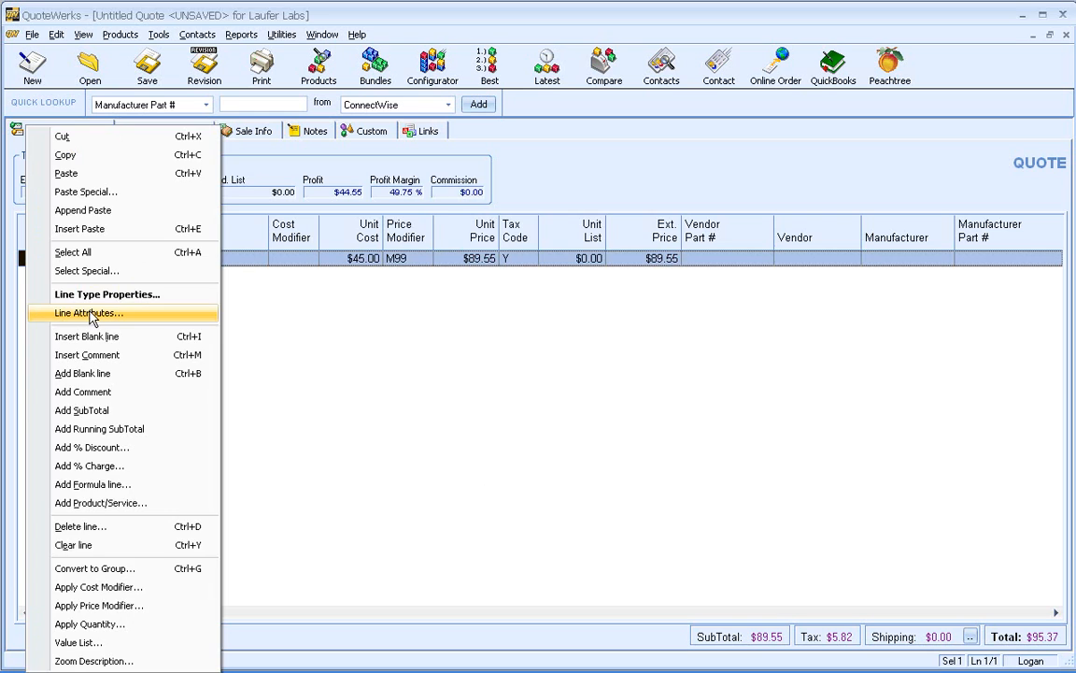
left_click(88, 313)
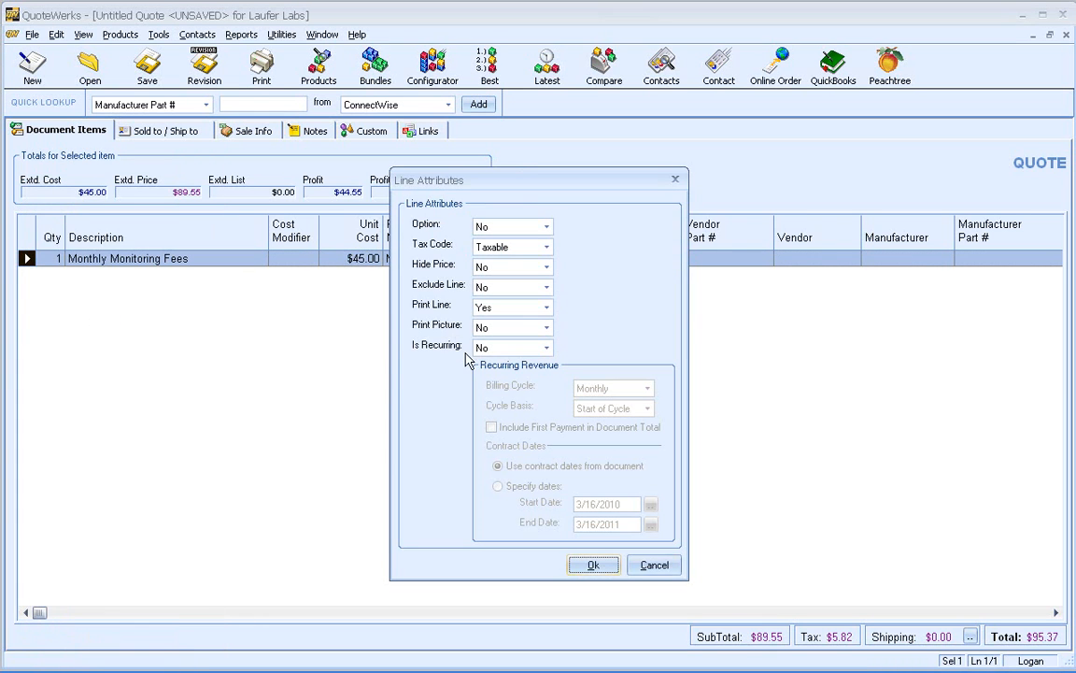
mouse_move(430, 346)
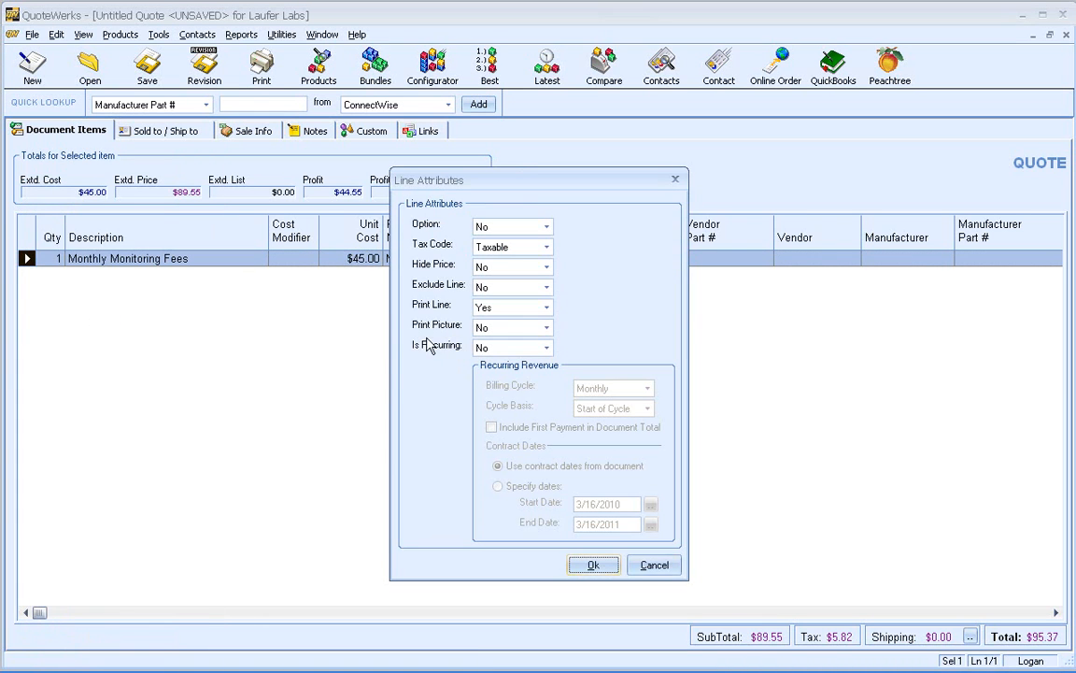
left_click(545, 346)
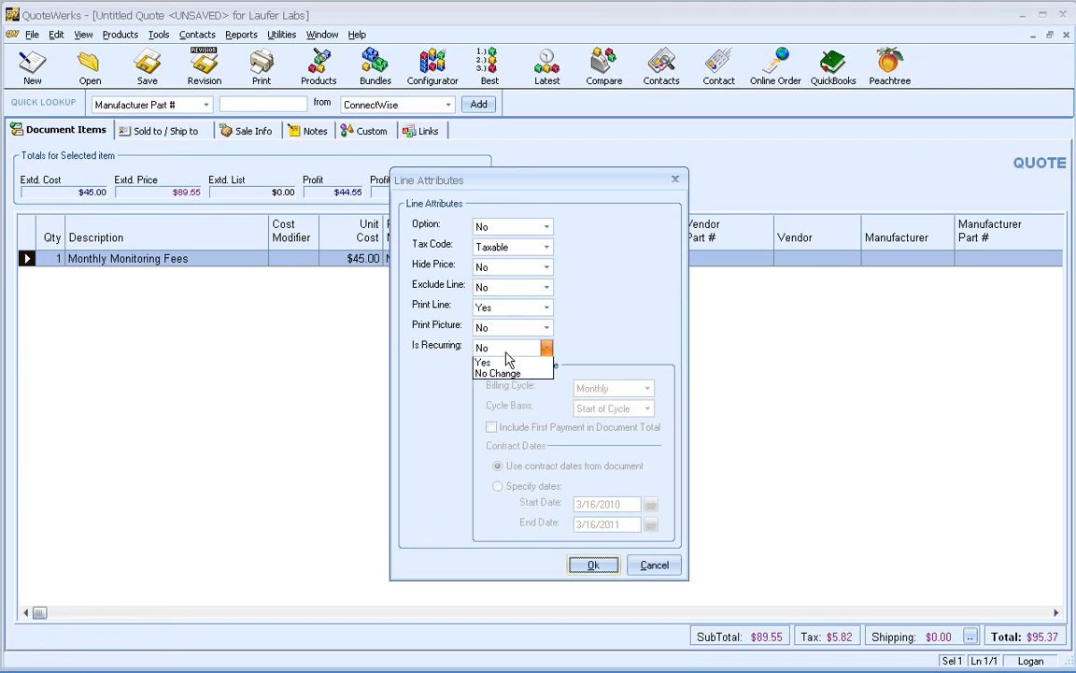
left_click(483, 362)
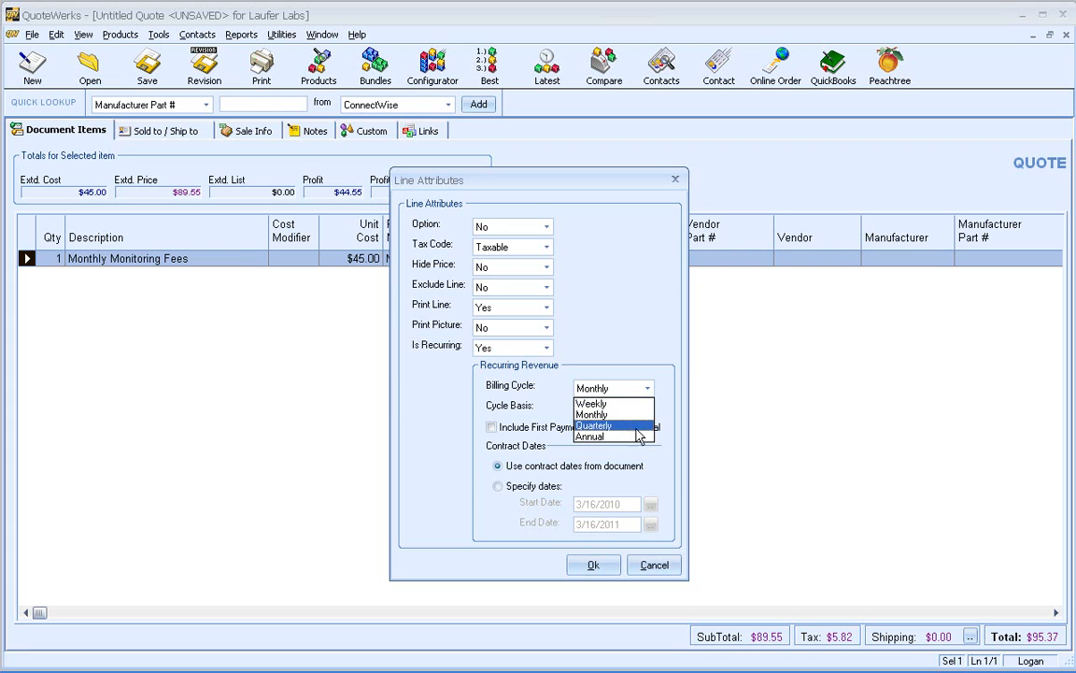
mouse_move(622, 413)
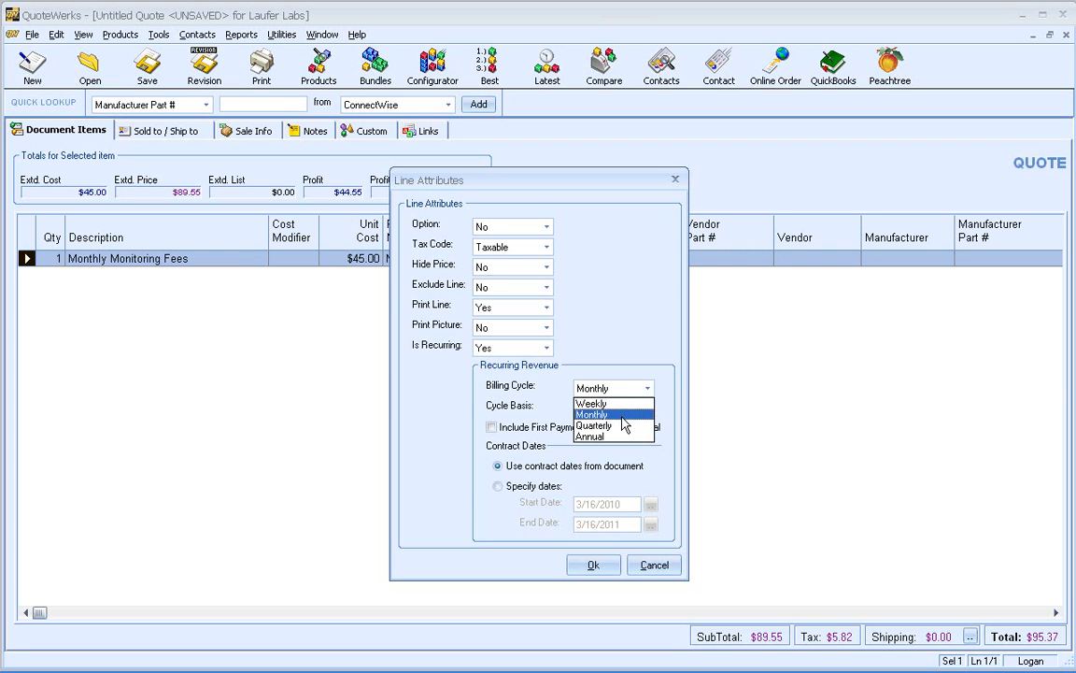
left_click(592, 414)
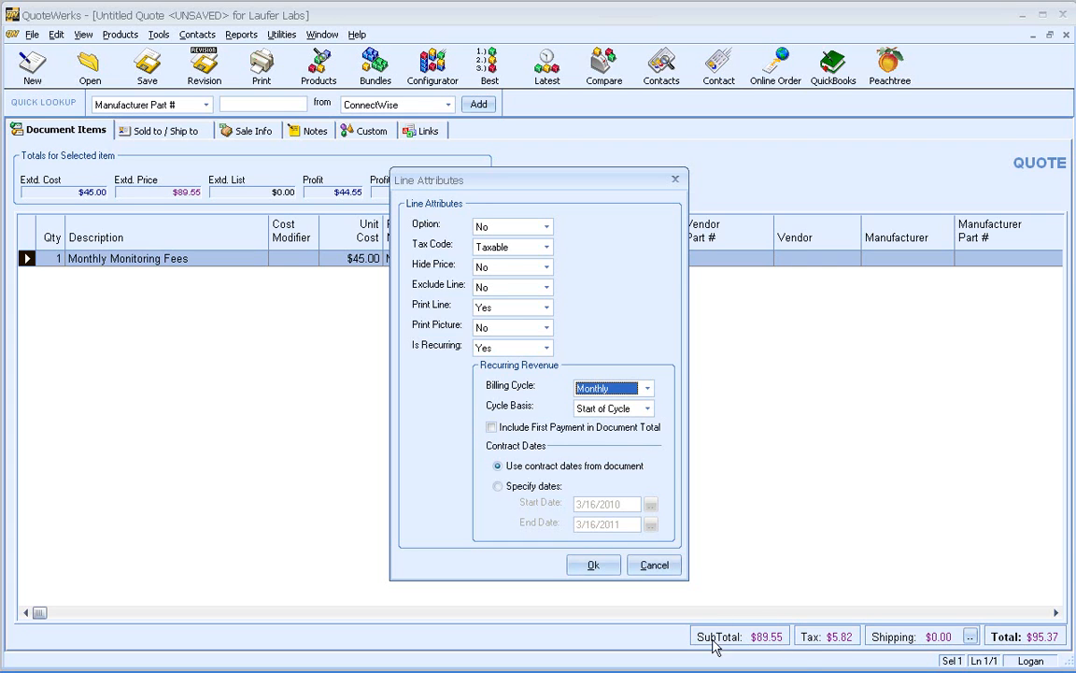
left_click(491, 427)
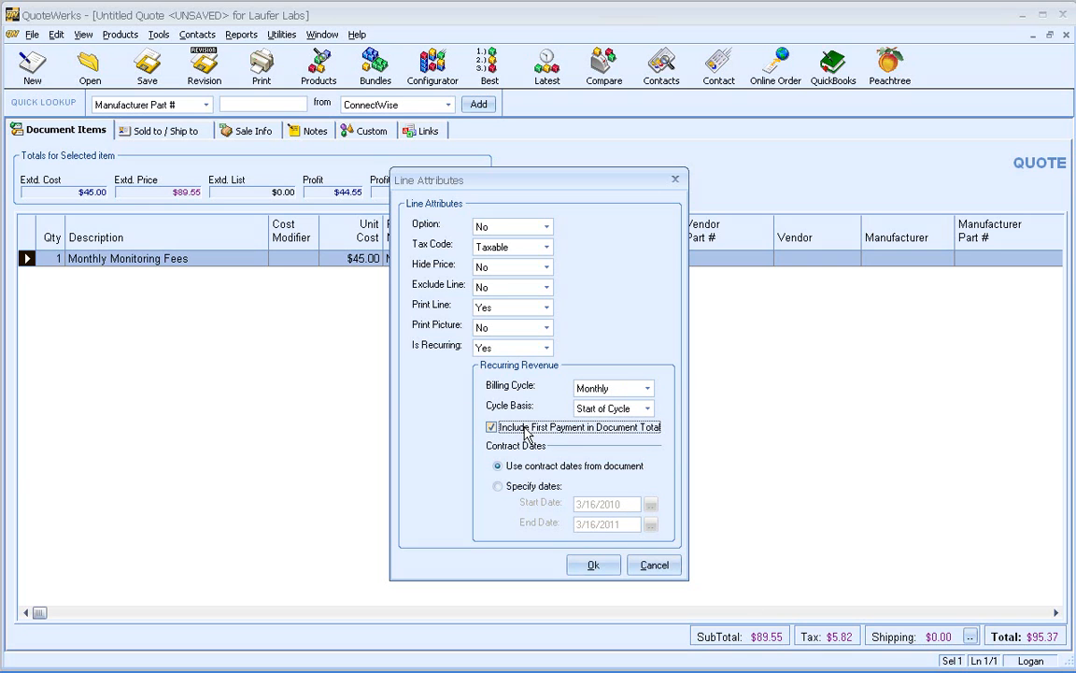
left_click(491, 427)
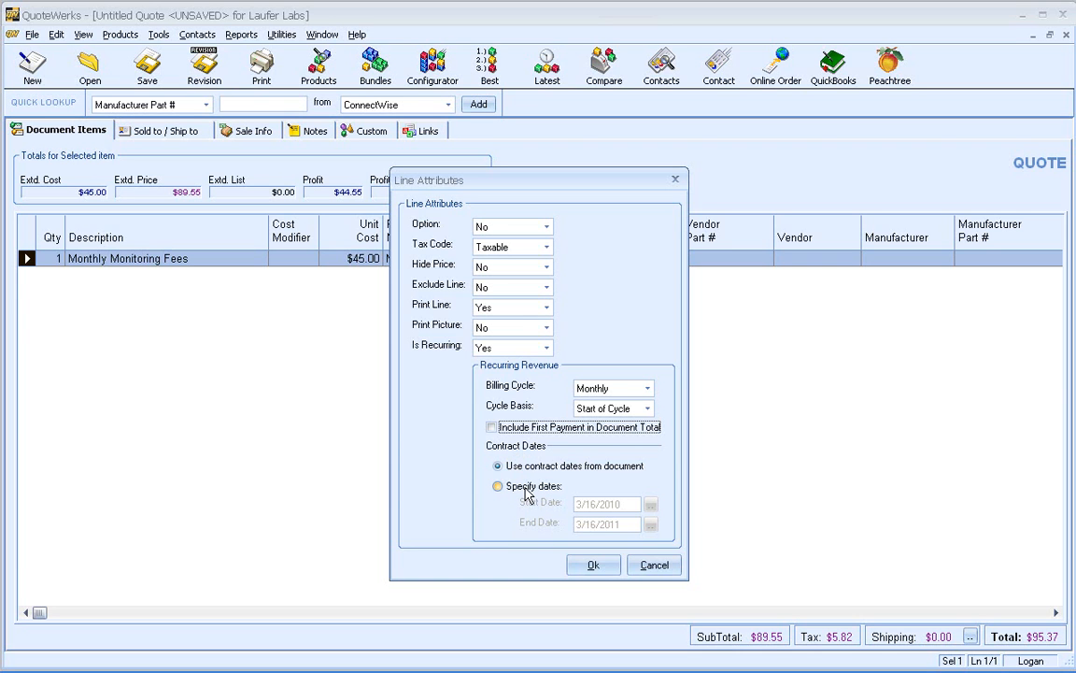
left_click(498, 486)
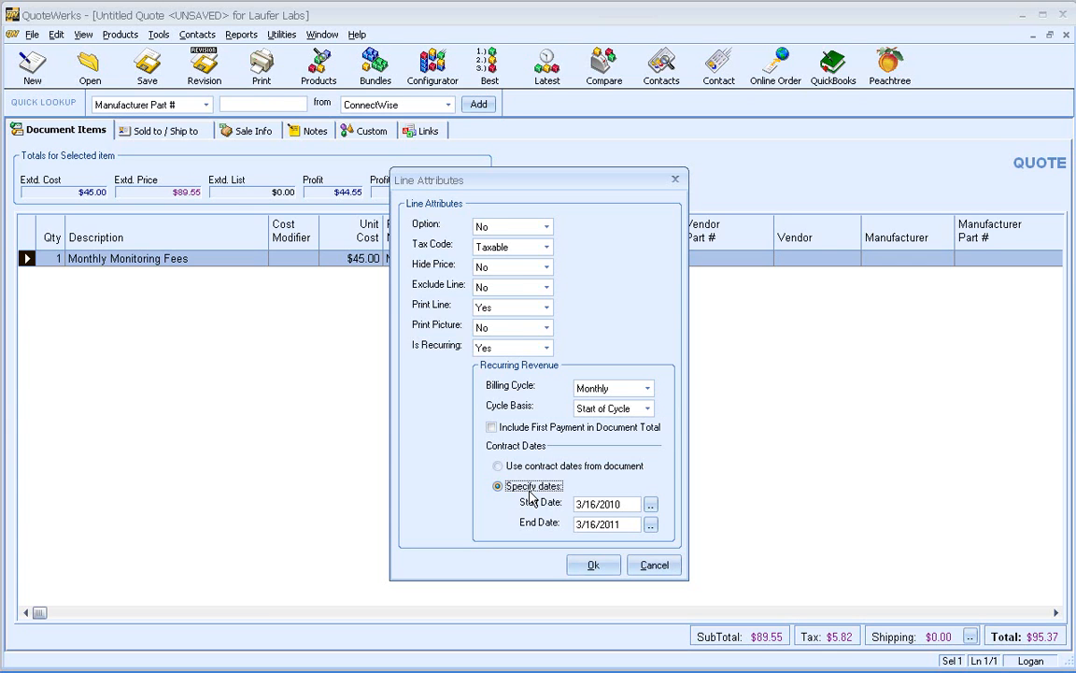
mouse_move(552, 502)
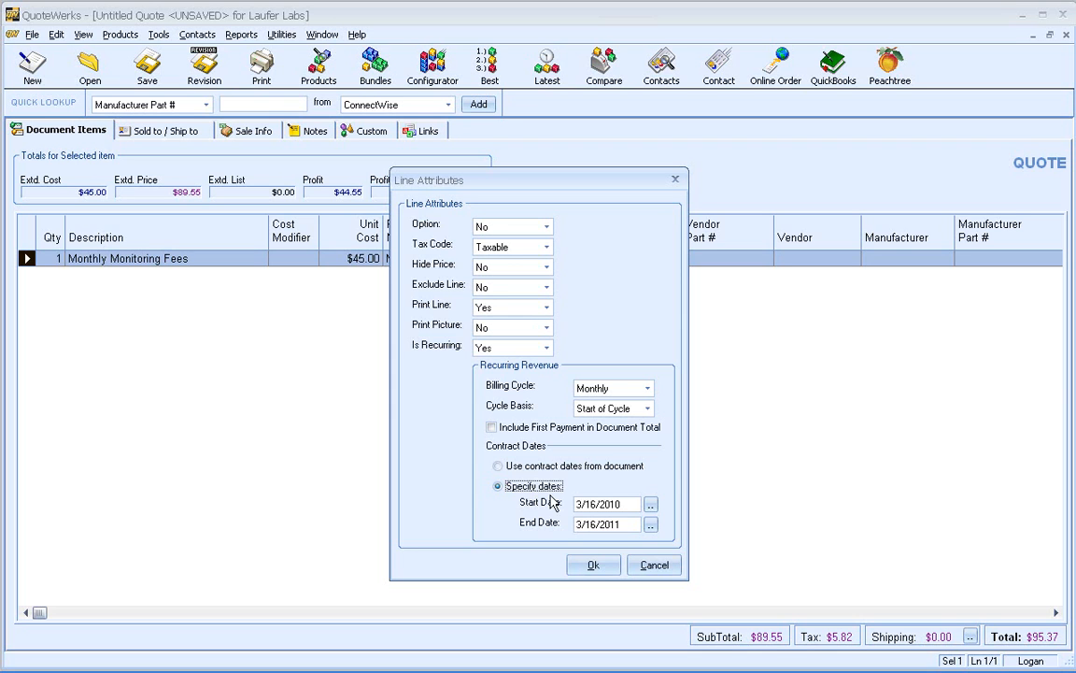
mouse_move(467, 483)
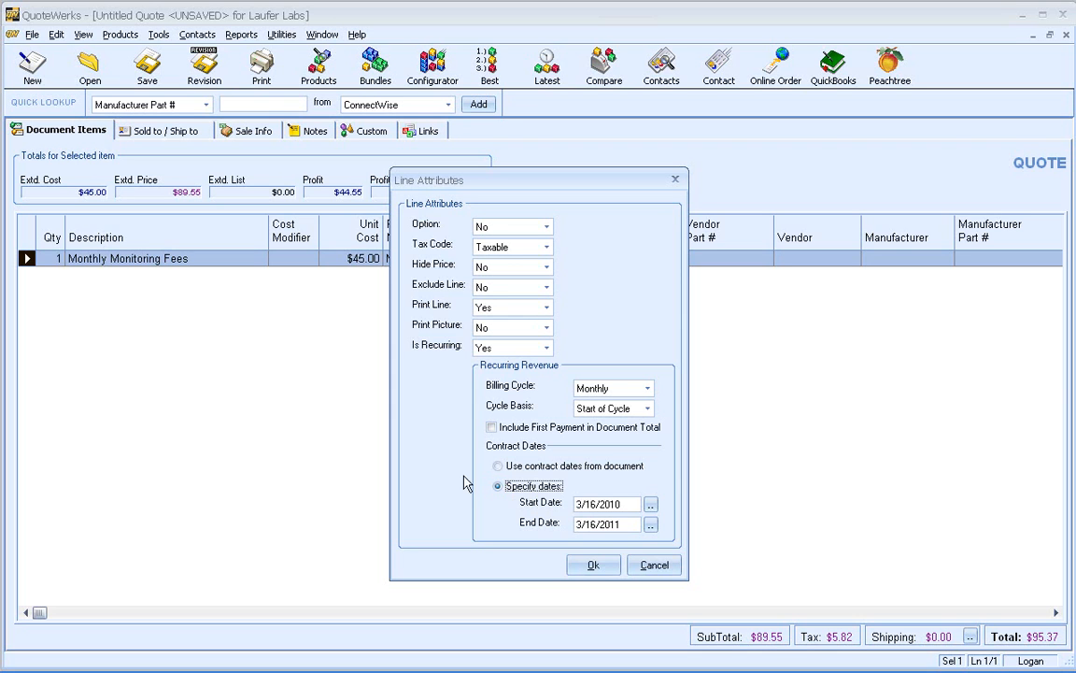
left_click(498, 466)
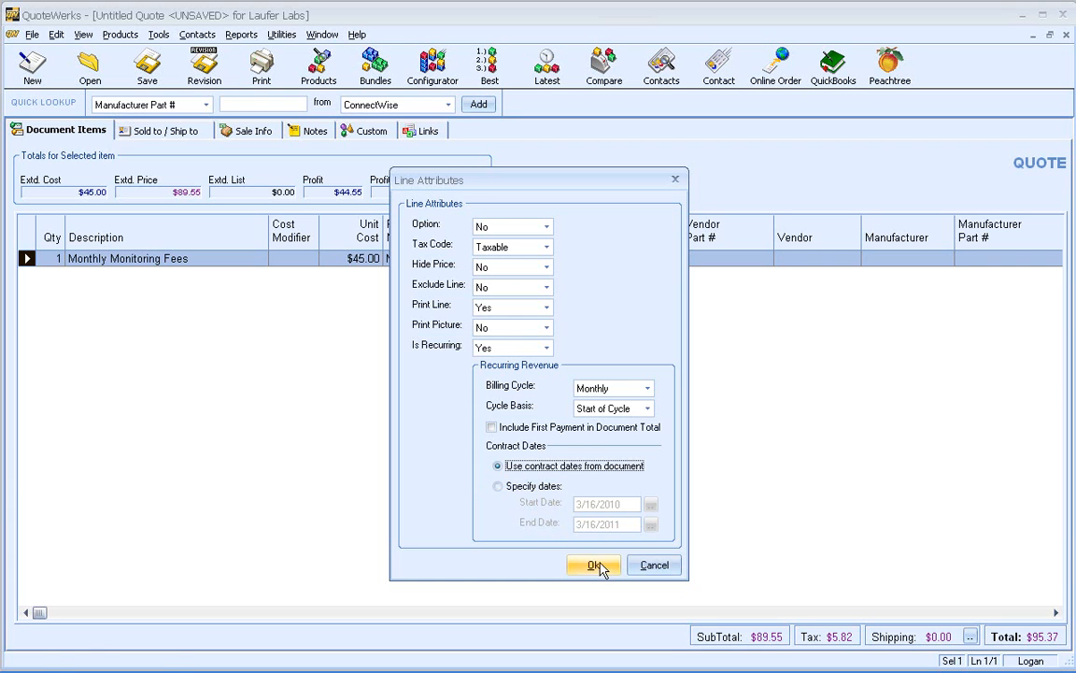
left_click(593, 564)
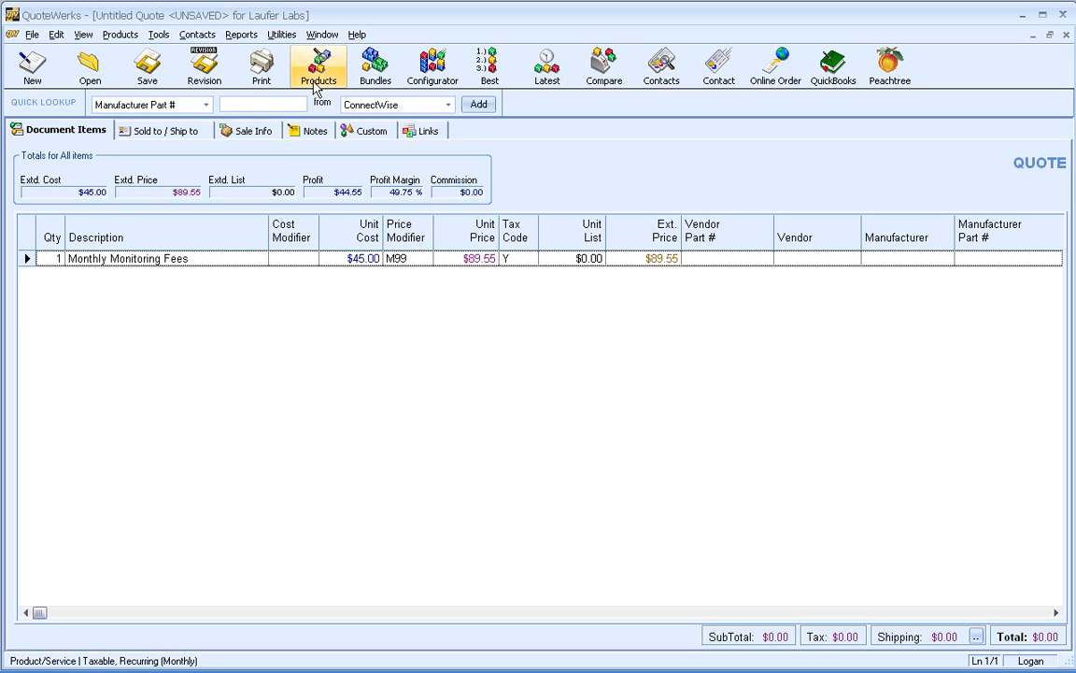
Step: Append Economy Domain Hosting from the Hosting folder and the Vostro 220 Desktop via Etilize (BN6602)
left_click(318, 66)
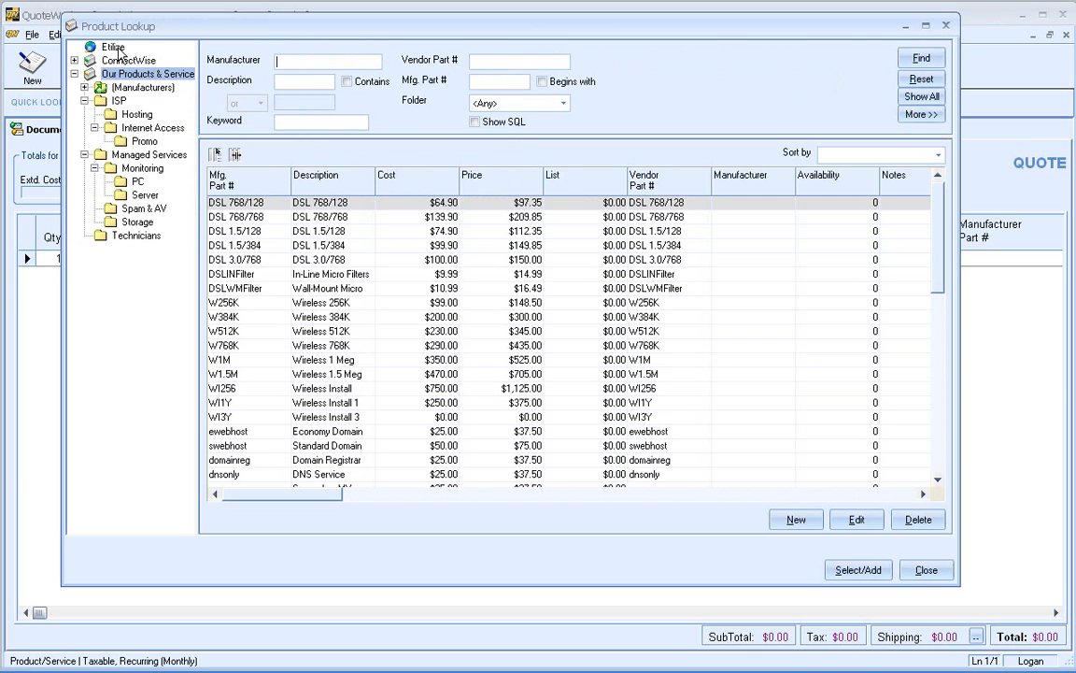
left_click(137, 114)
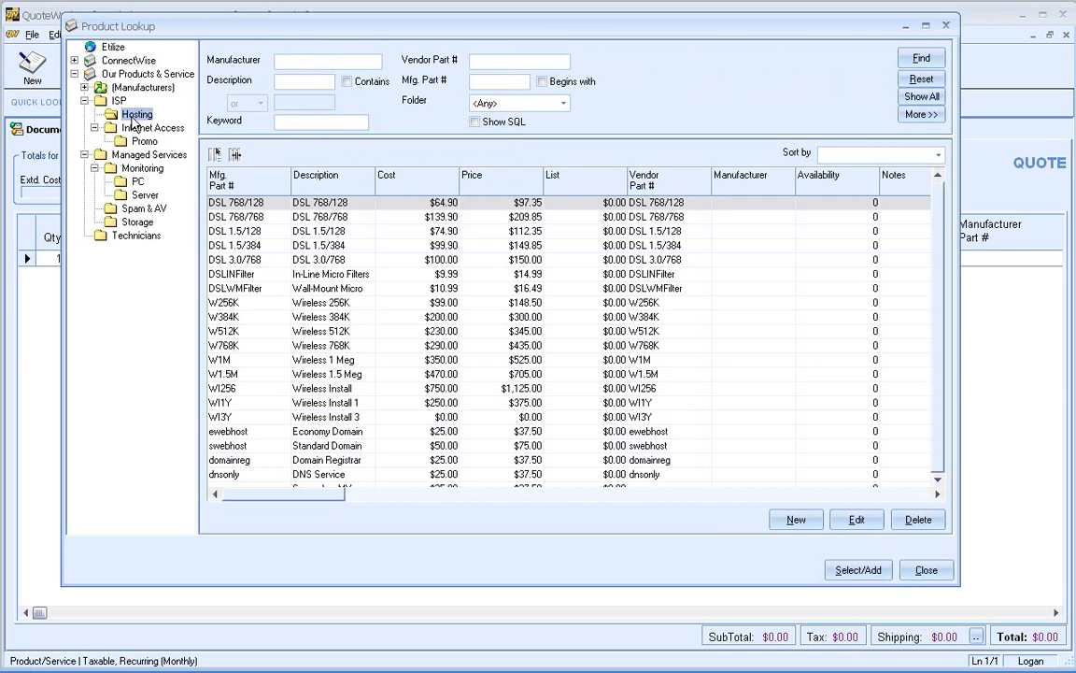
left_click(137, 114)
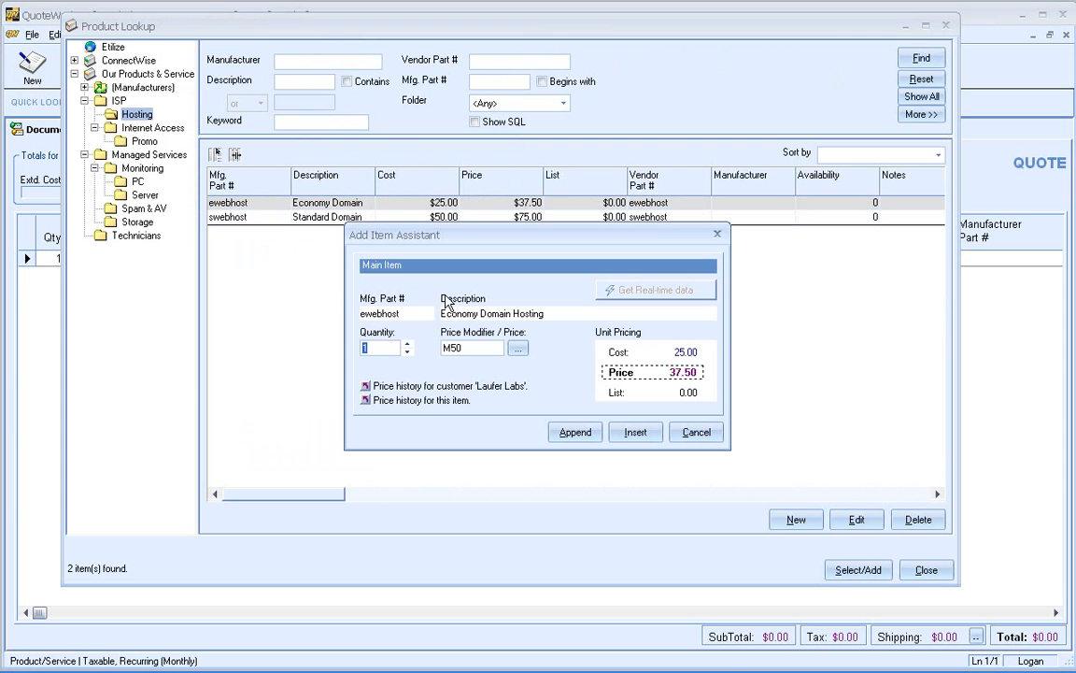
left_click(574, 431)
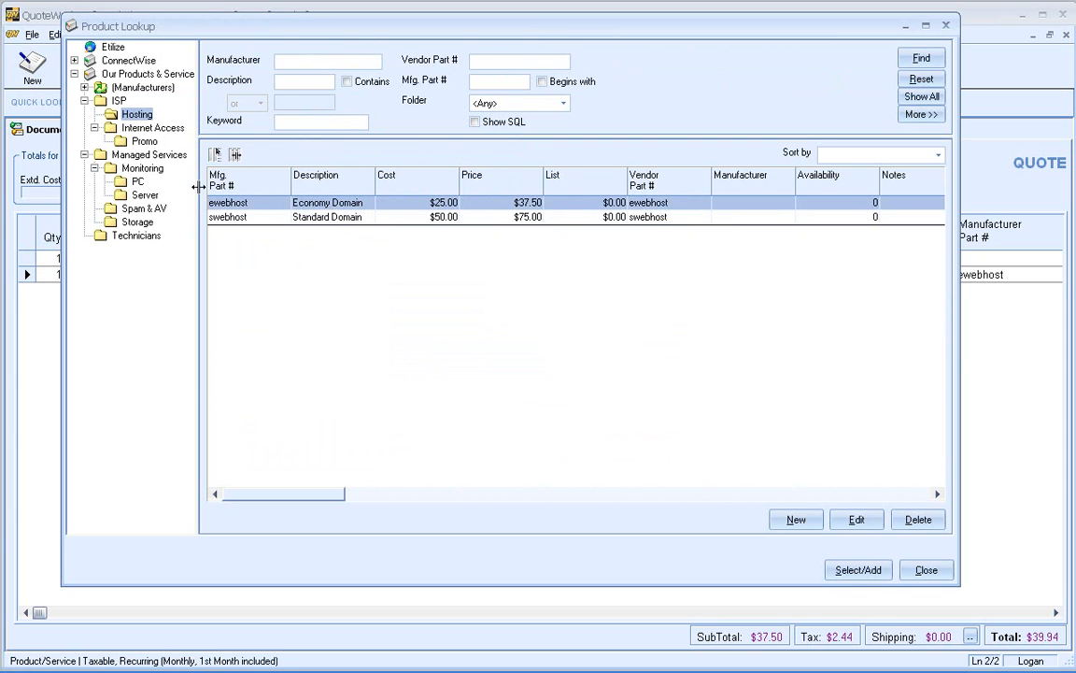
left_click(113, 47)
type("BN6602")
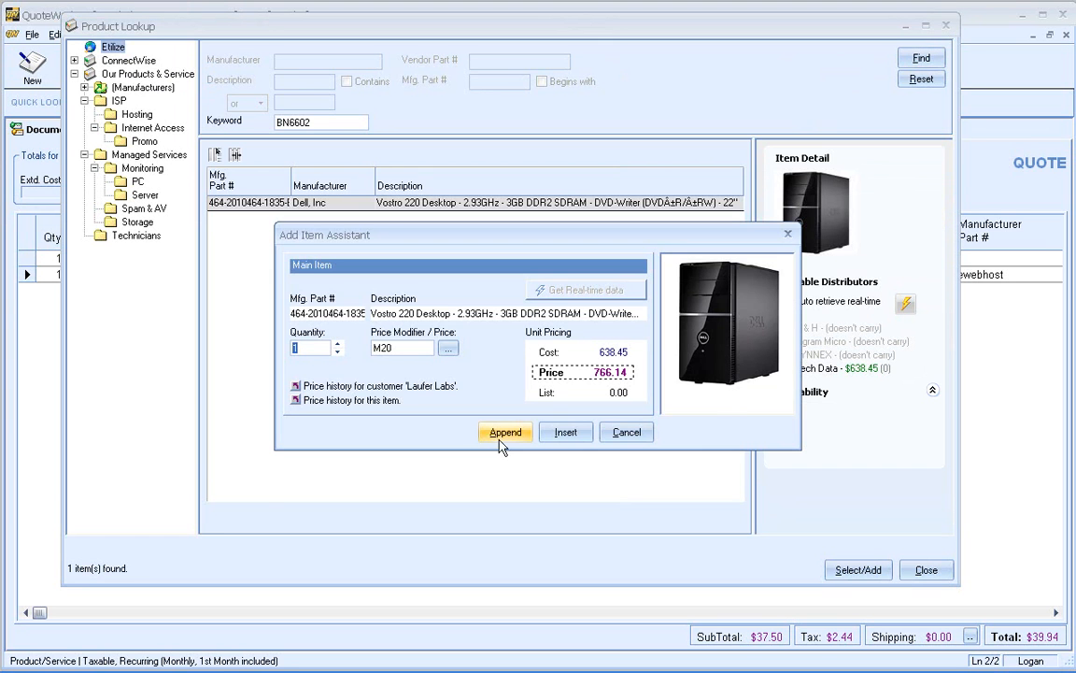
left_click(505, 431)
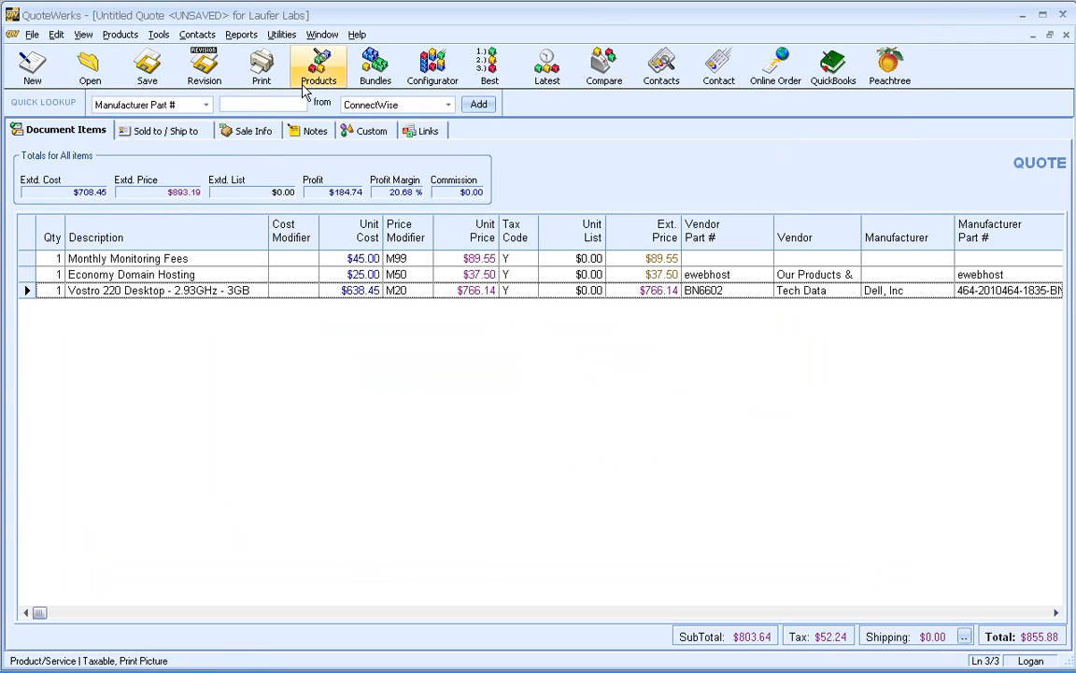
Step: Append Hassle-Free ITSS PC ($112.50) from the Managed Services PC monitoring folder
left_click(319, 66)
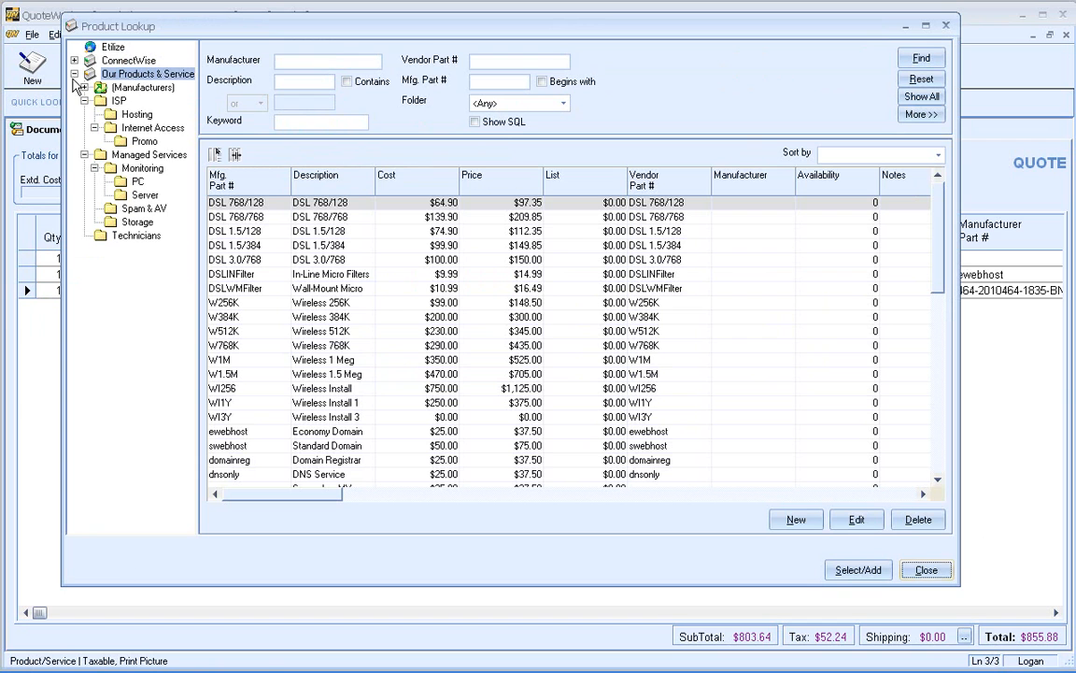
left_click(138, 181)
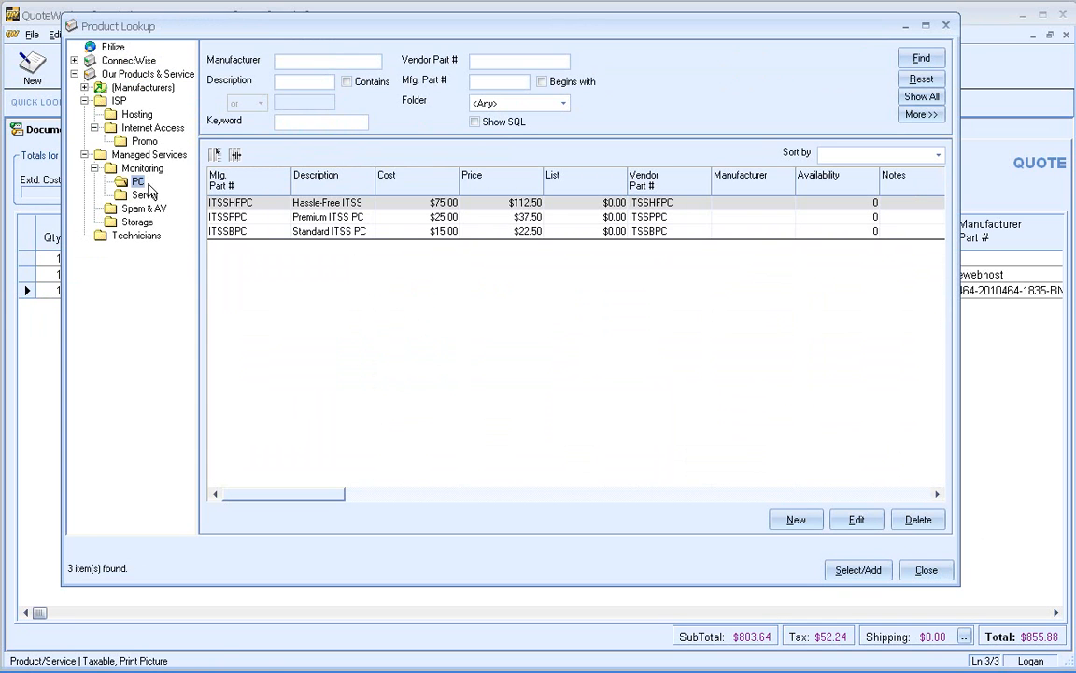
double_click(229, 203)
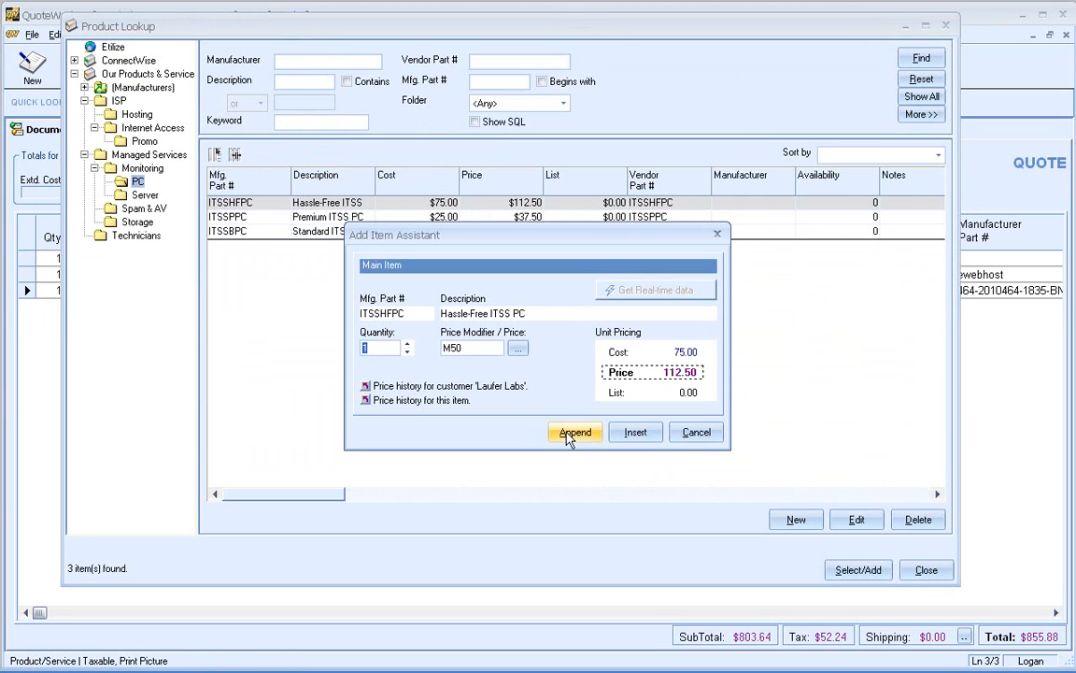
left_click(574, 432)
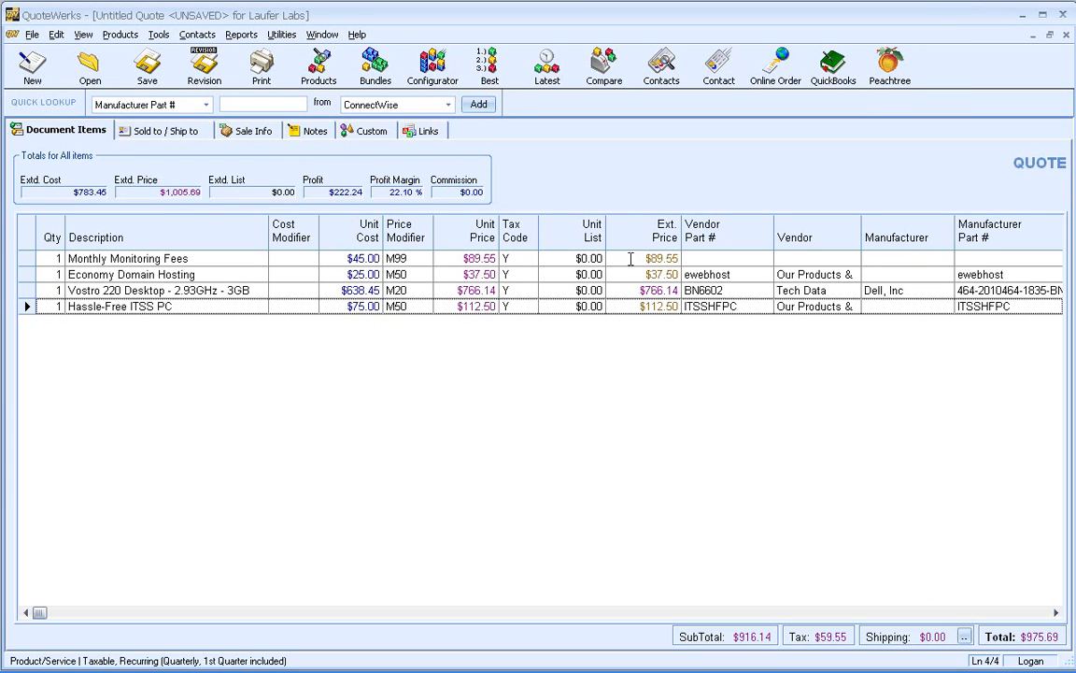
mouse_move(638, 258)
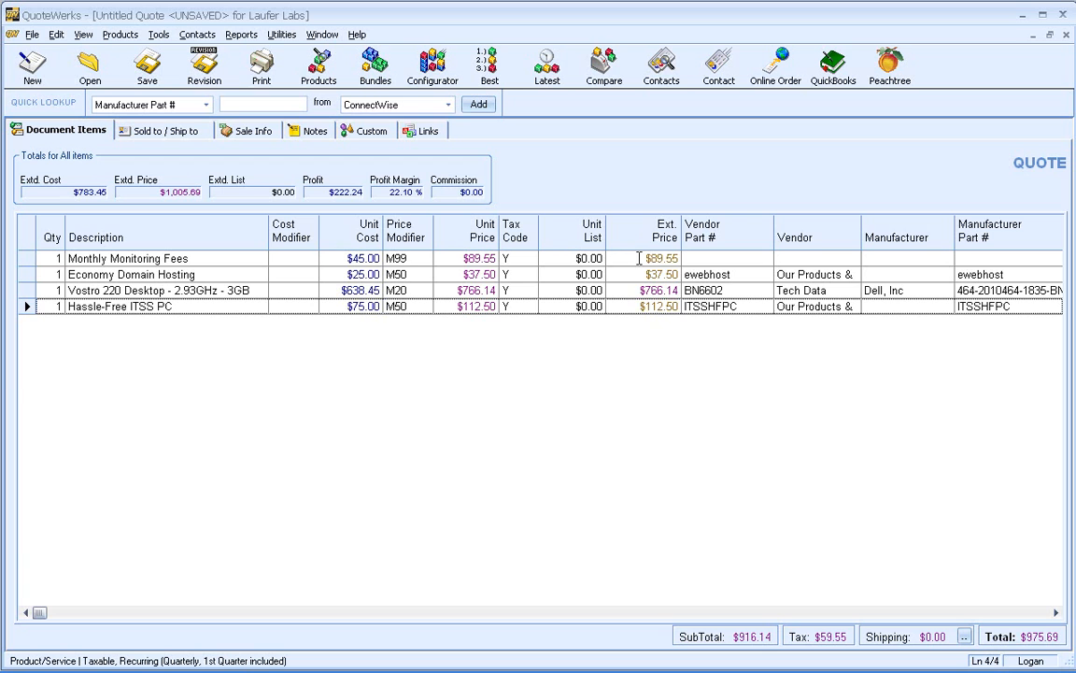
mouse_move(417, 283)
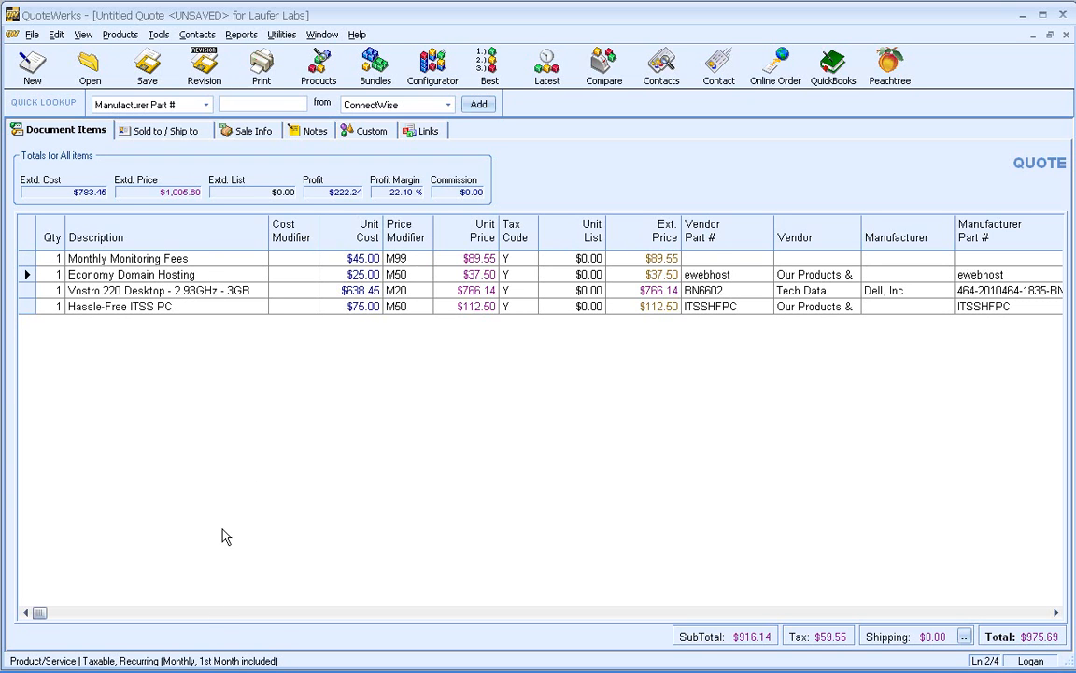
mouse_move(262, 659)
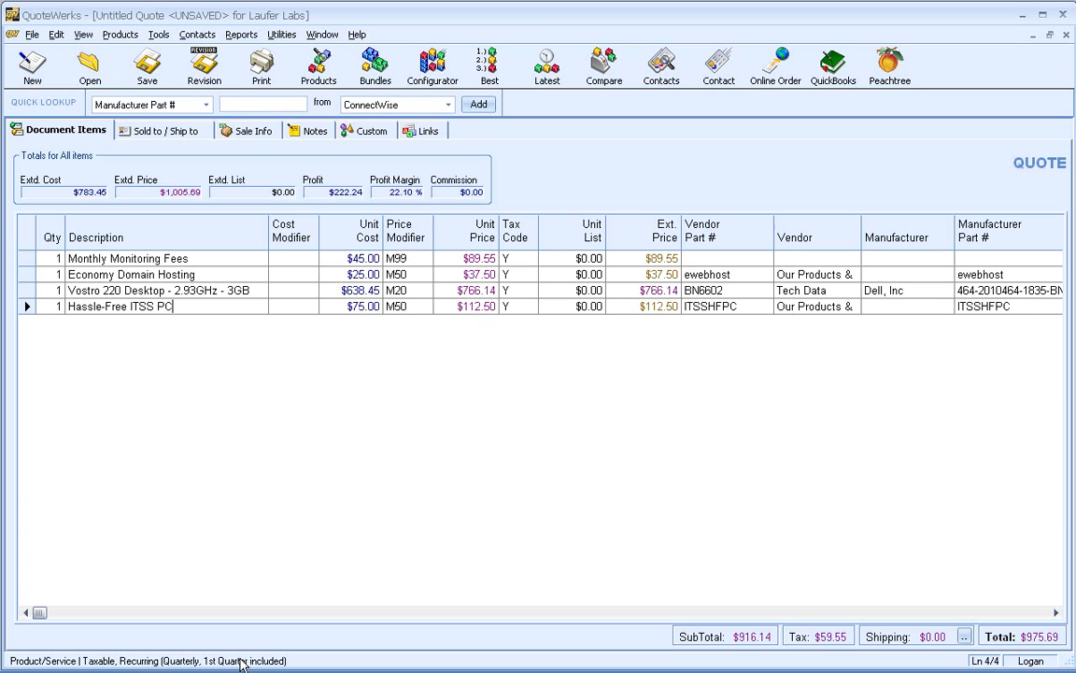
mouse_move(761, 626)
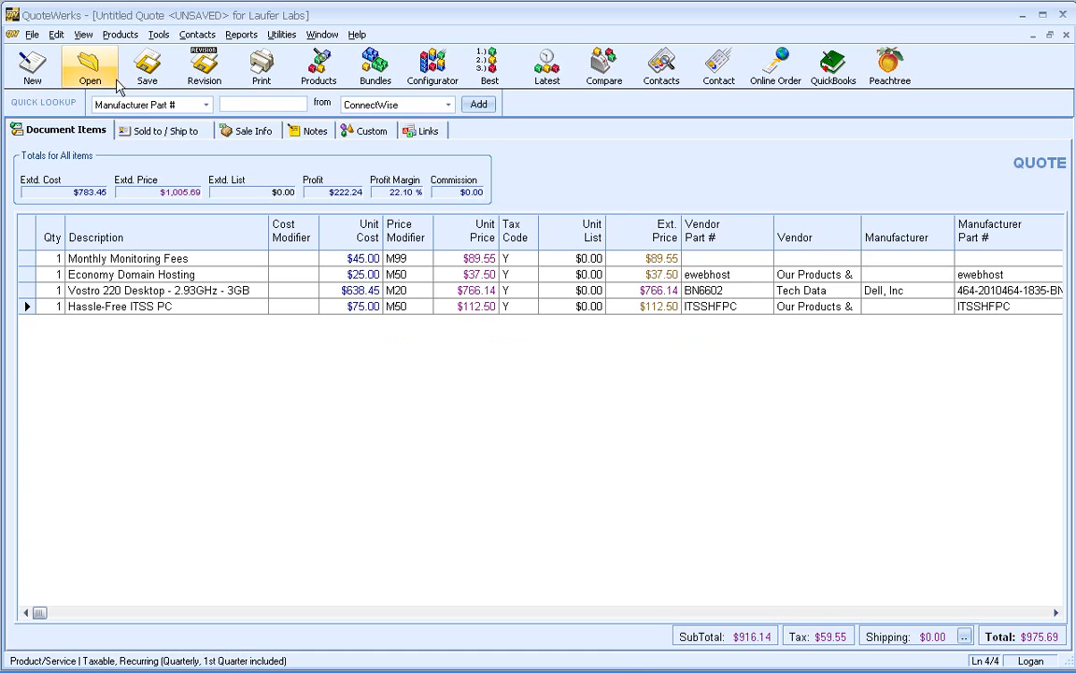
Step: Save the quote as 'Laufer Labs - Recurring Example'
left_click(147, 65)
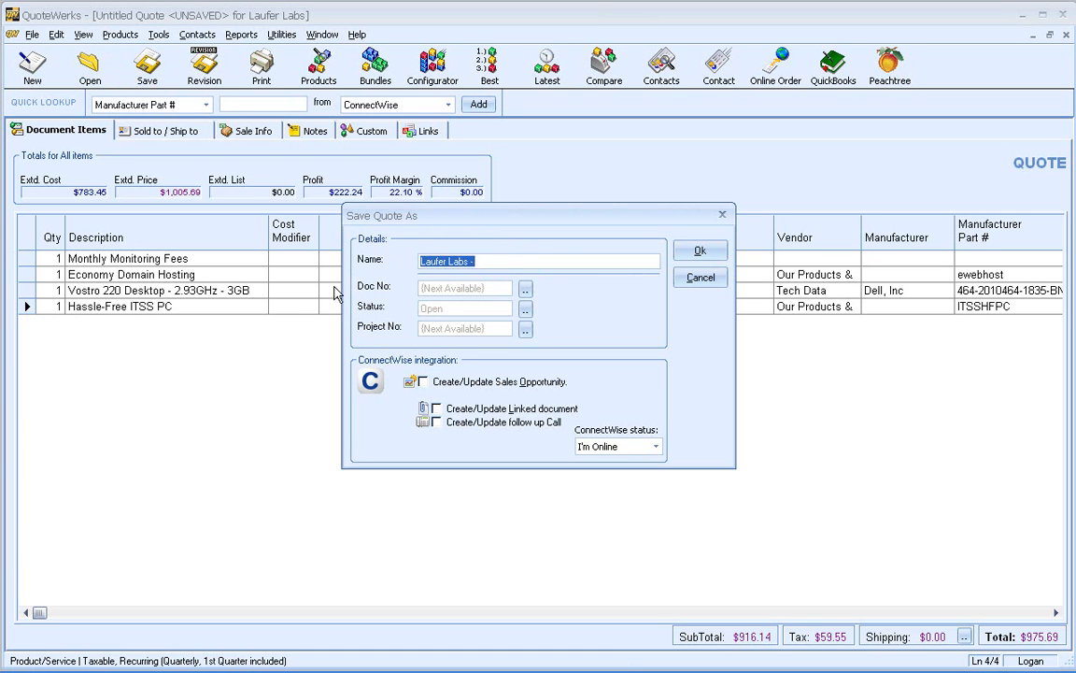
mouse_move(480, 387)
type(" Recurring Example")
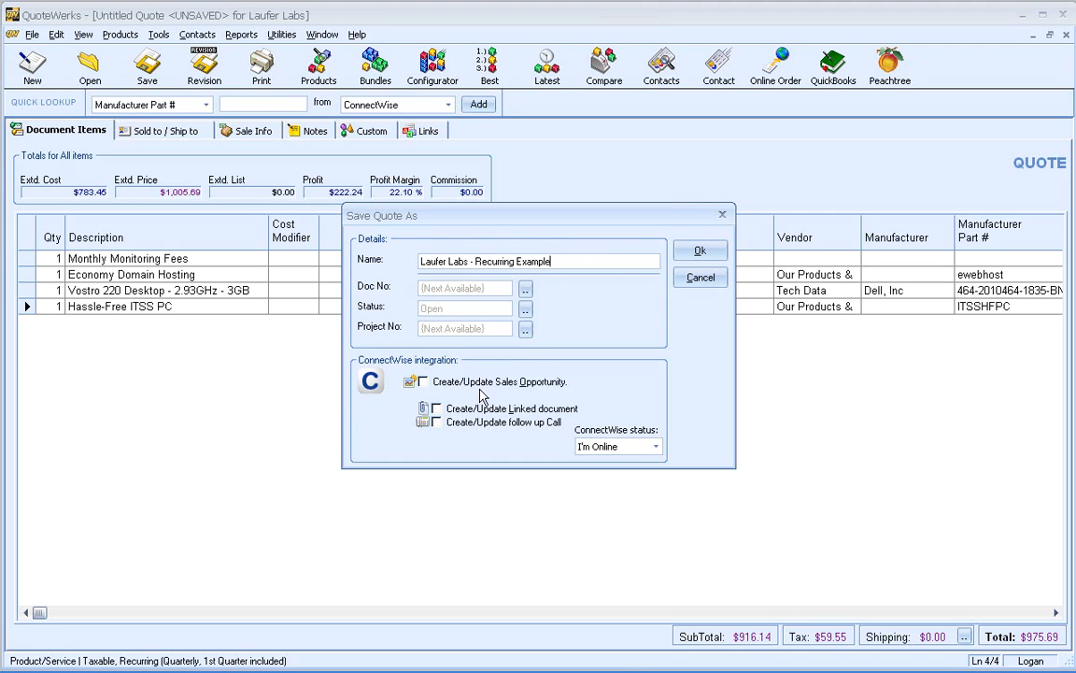
left_click(700, 250)
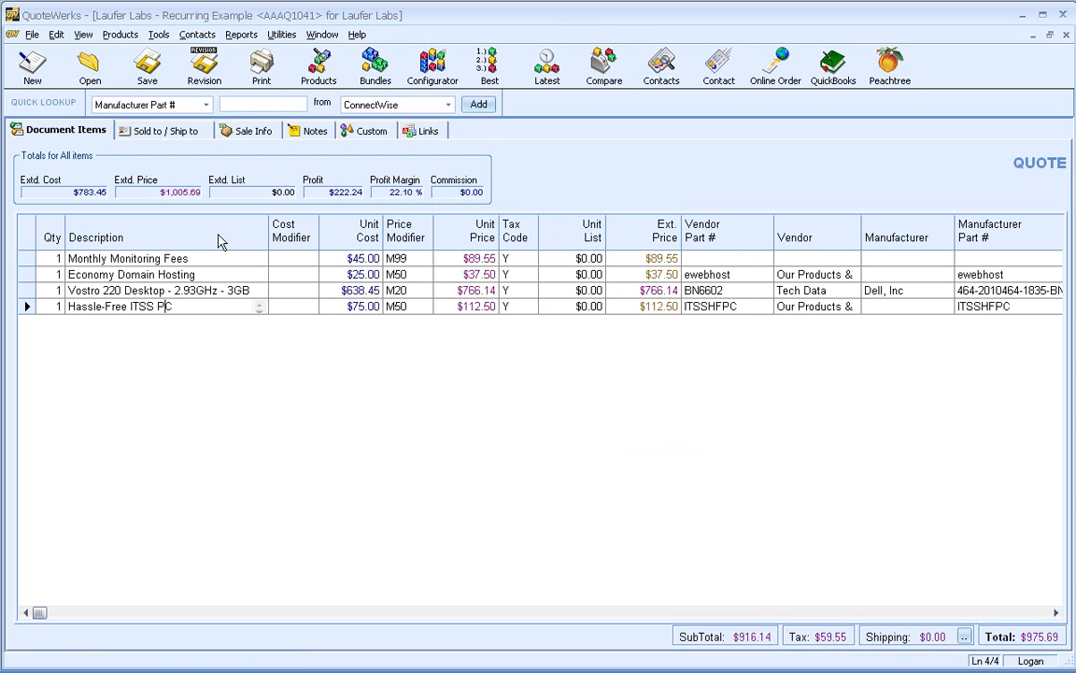
Step: Preview the quote with the Quote (Recurring) layout, scroll through it, and close the preview
left_click(261, 65)
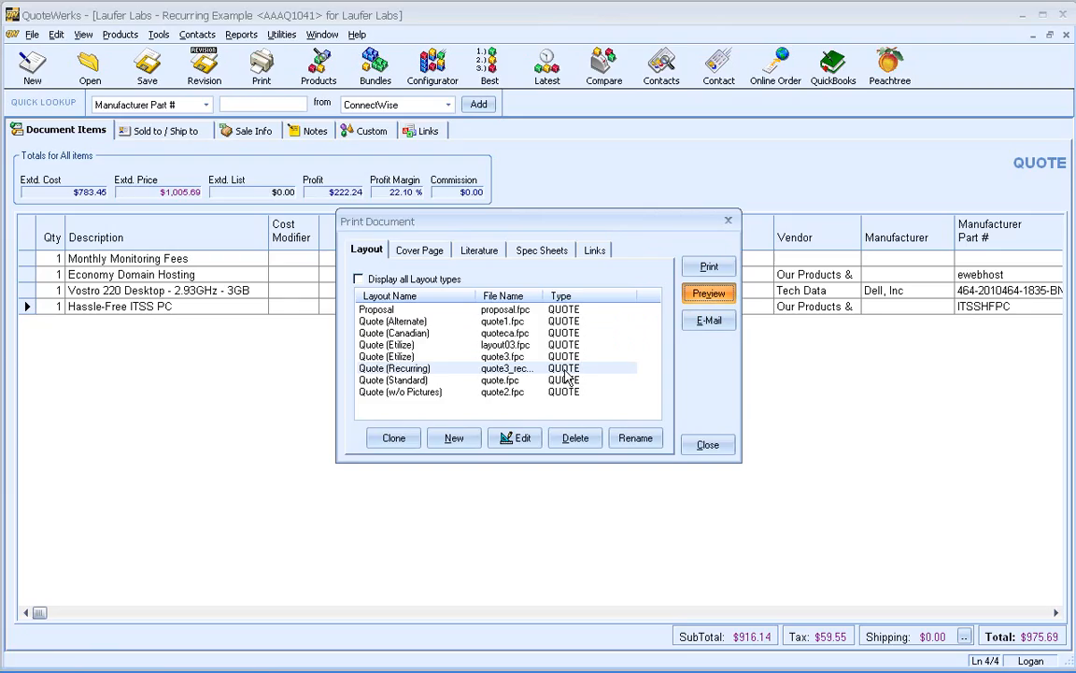
left_click(708, 292)
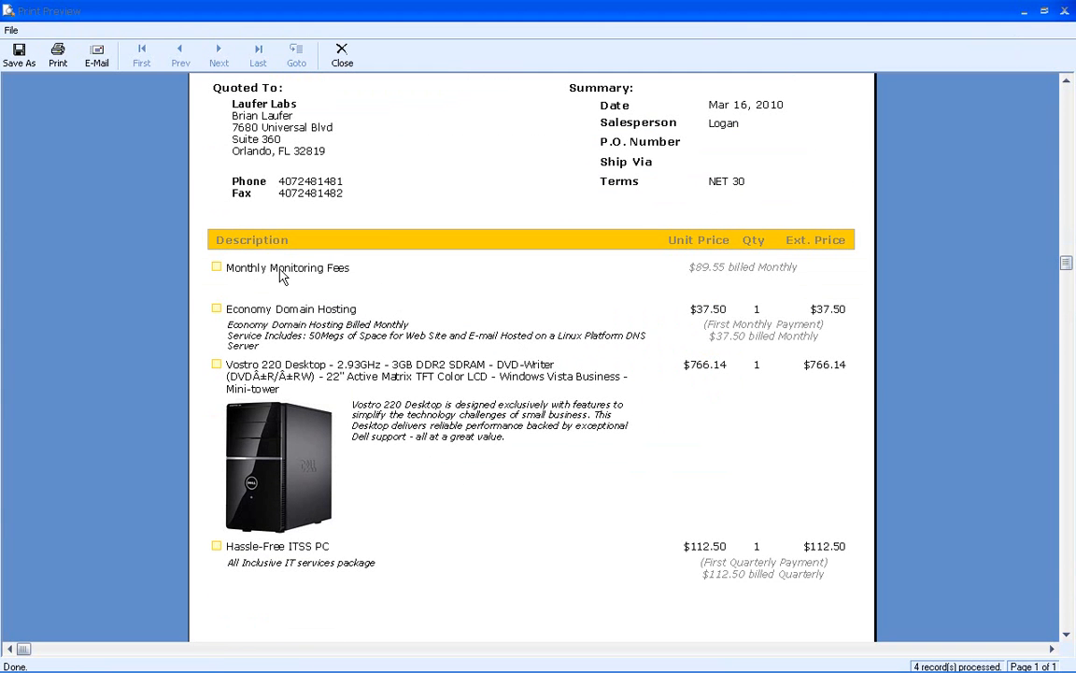
mouse_move(808, 276)
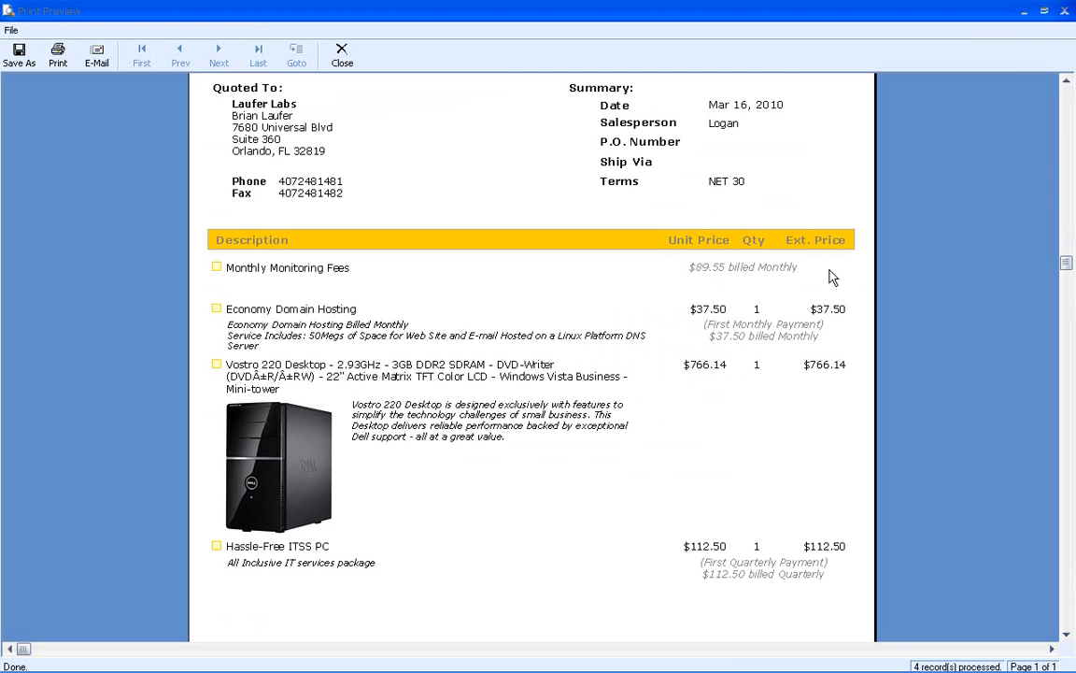
mouse_move(708, 318)
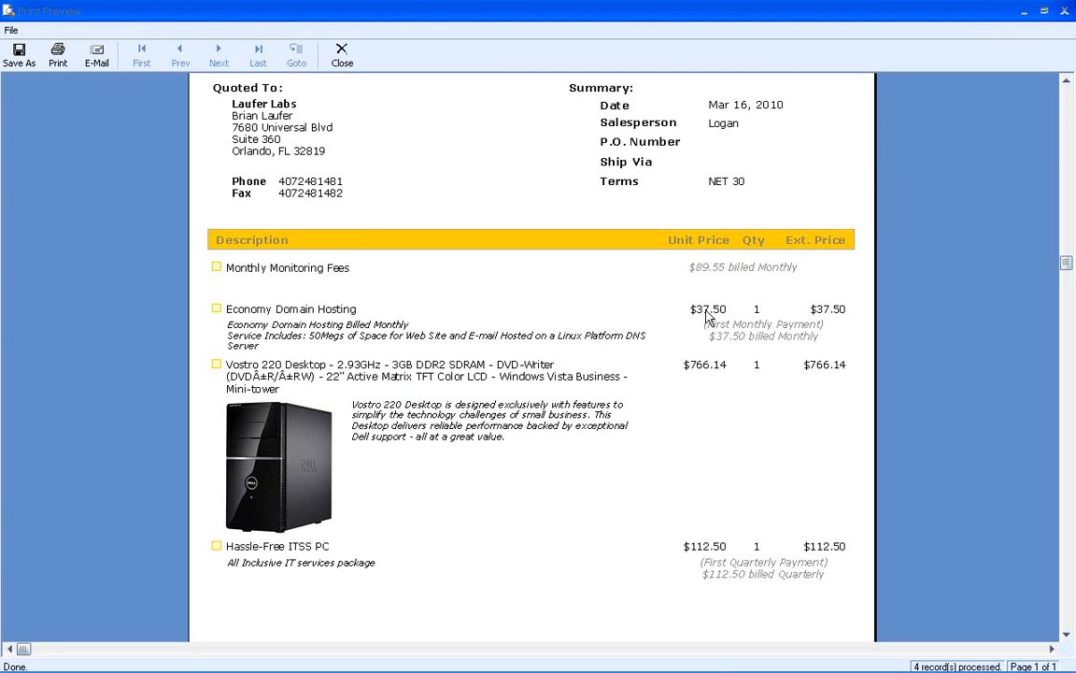
scroll("down", 3)
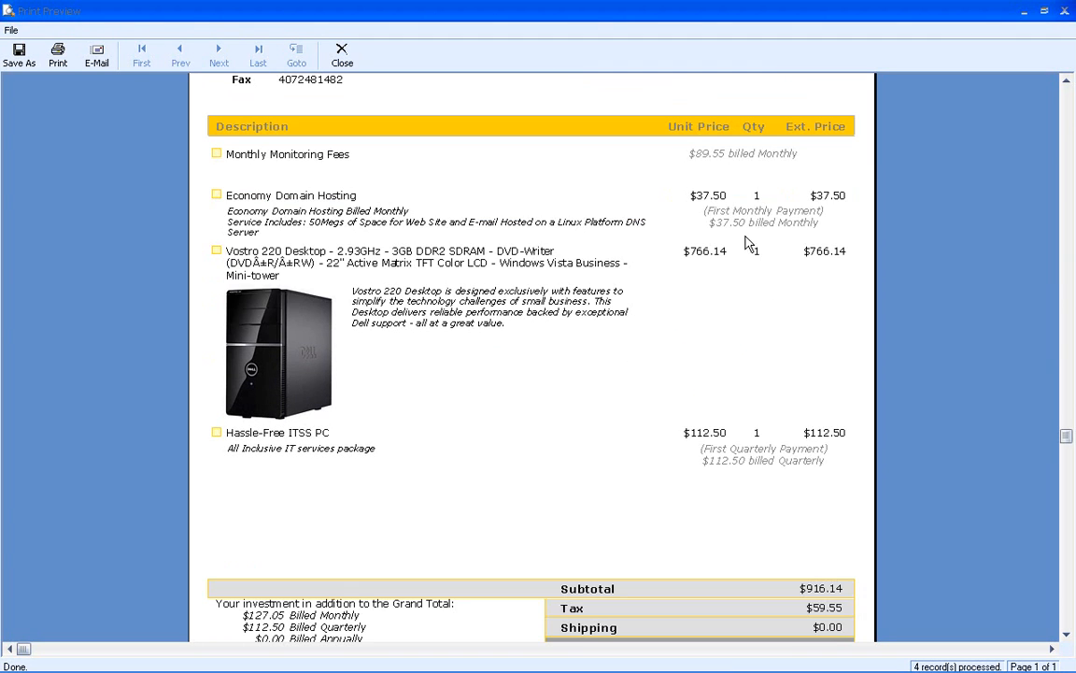
mouse_move(721, 227)
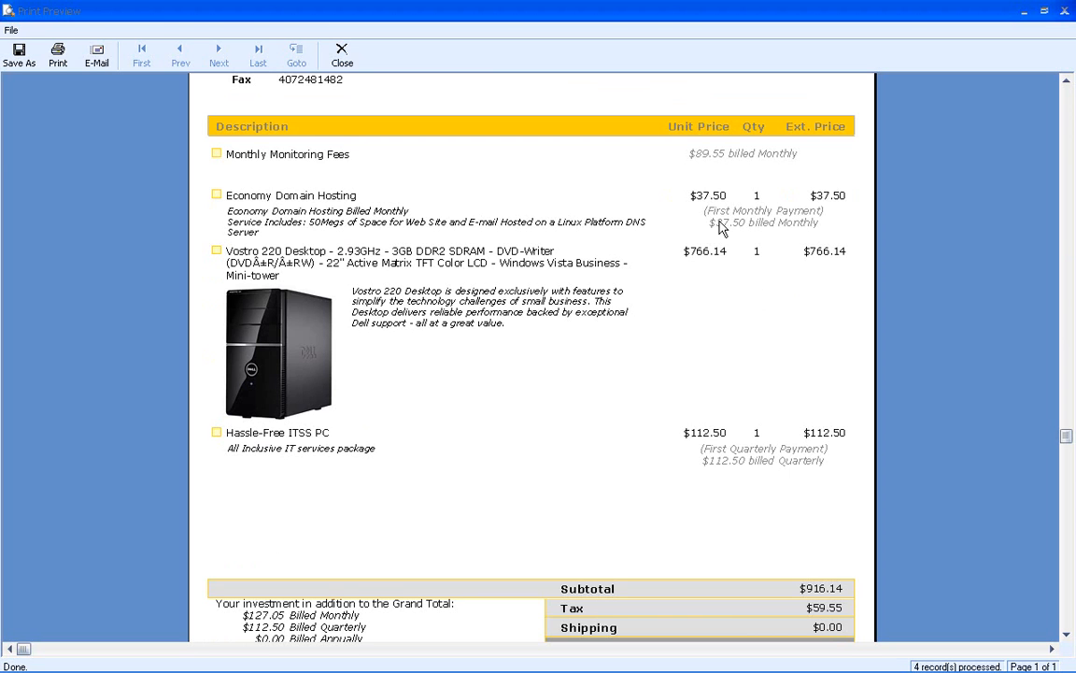
mouse_move(727, 218)
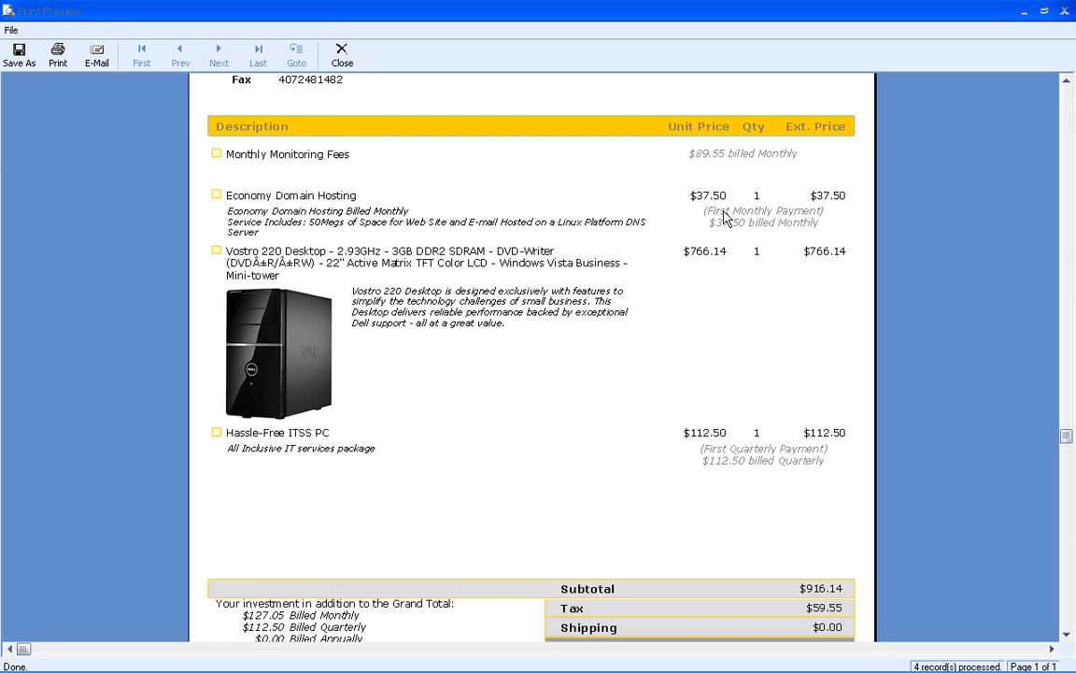
mouse_move(717, 229)
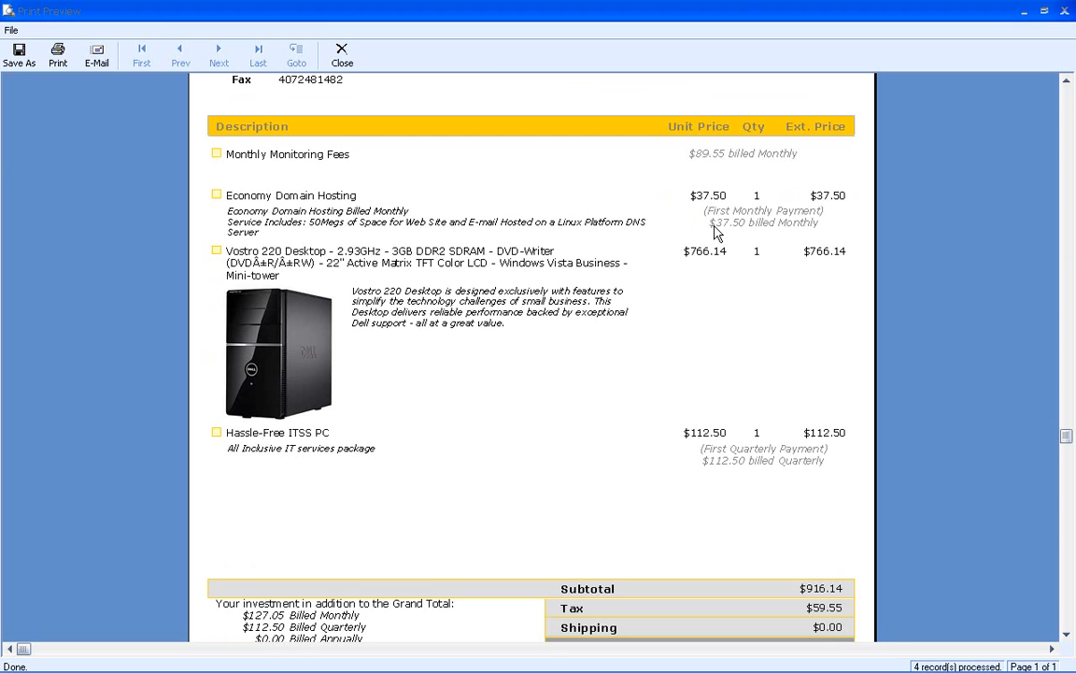
mouse_move(796, 236)
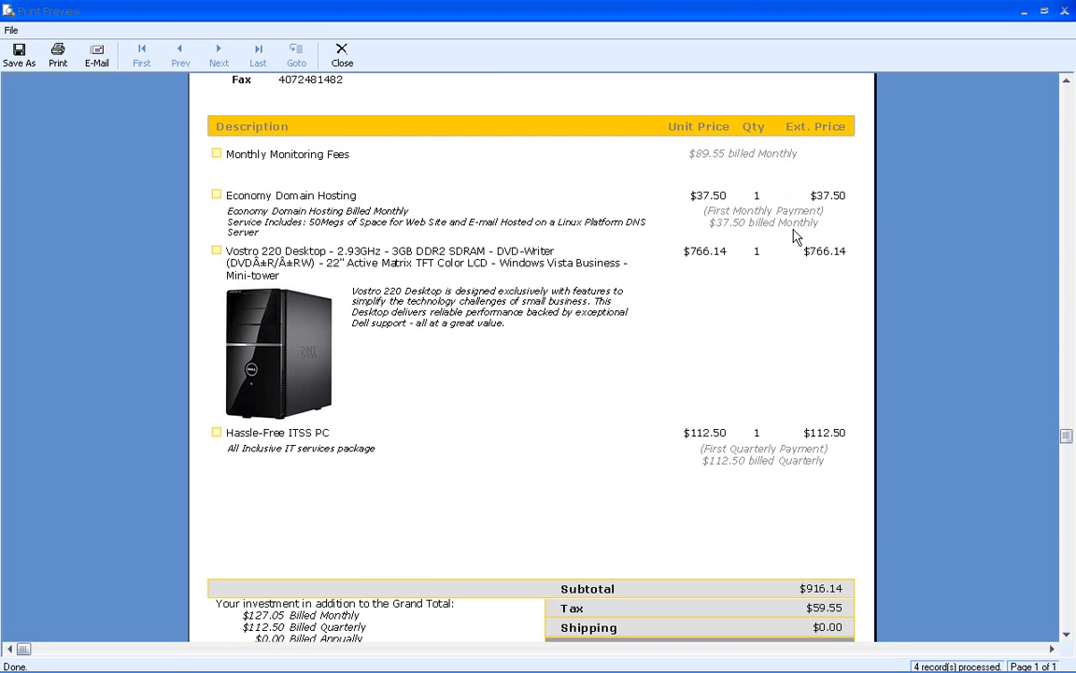
mouse_move(453, 429)
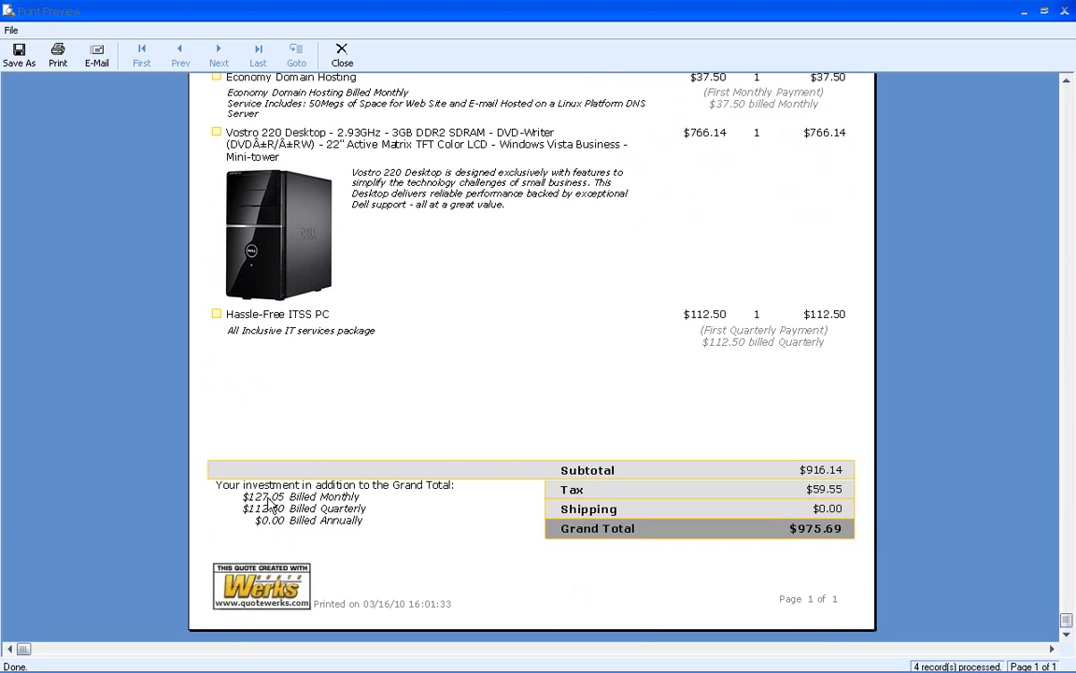
mouse_move(424, 507)
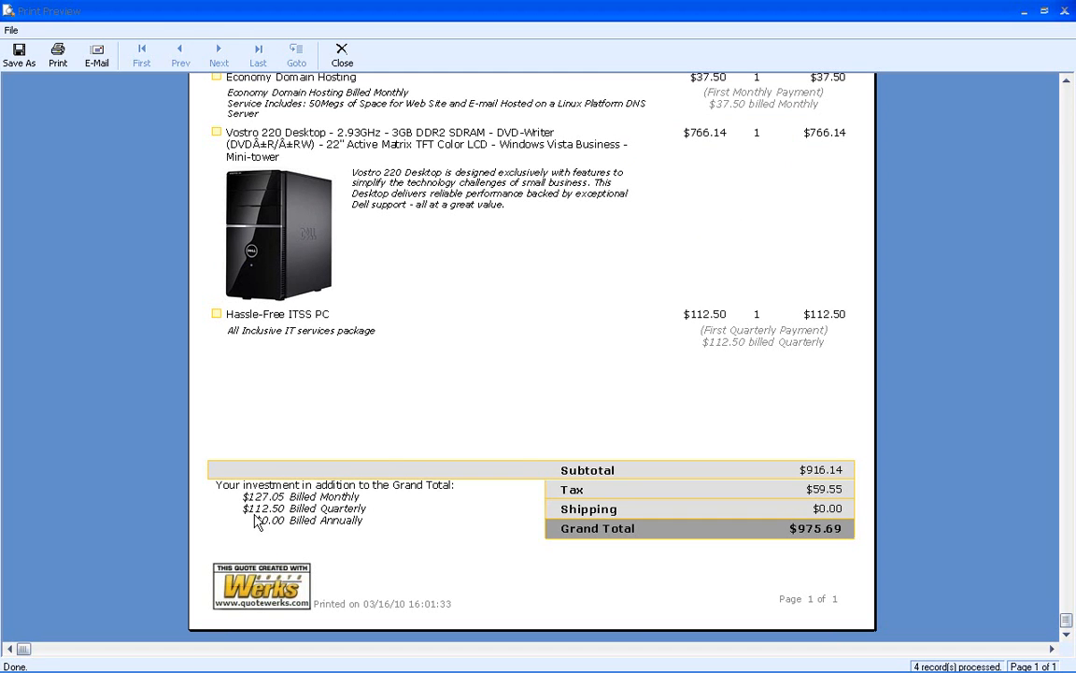
mouse_move(433, 502)
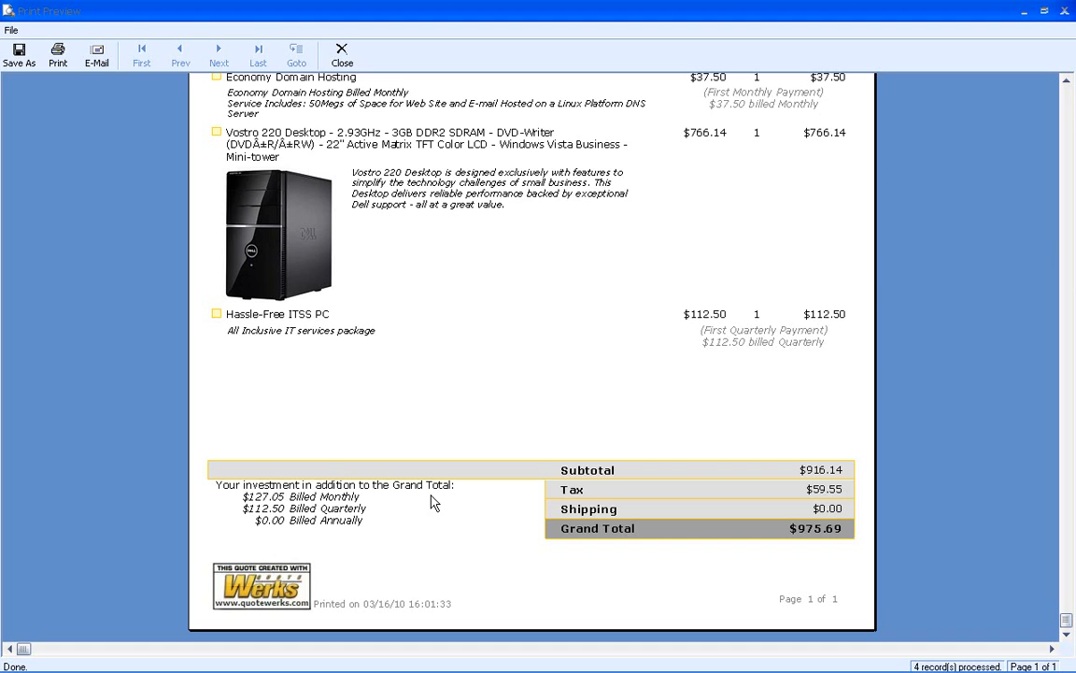
left_click(342, 54)
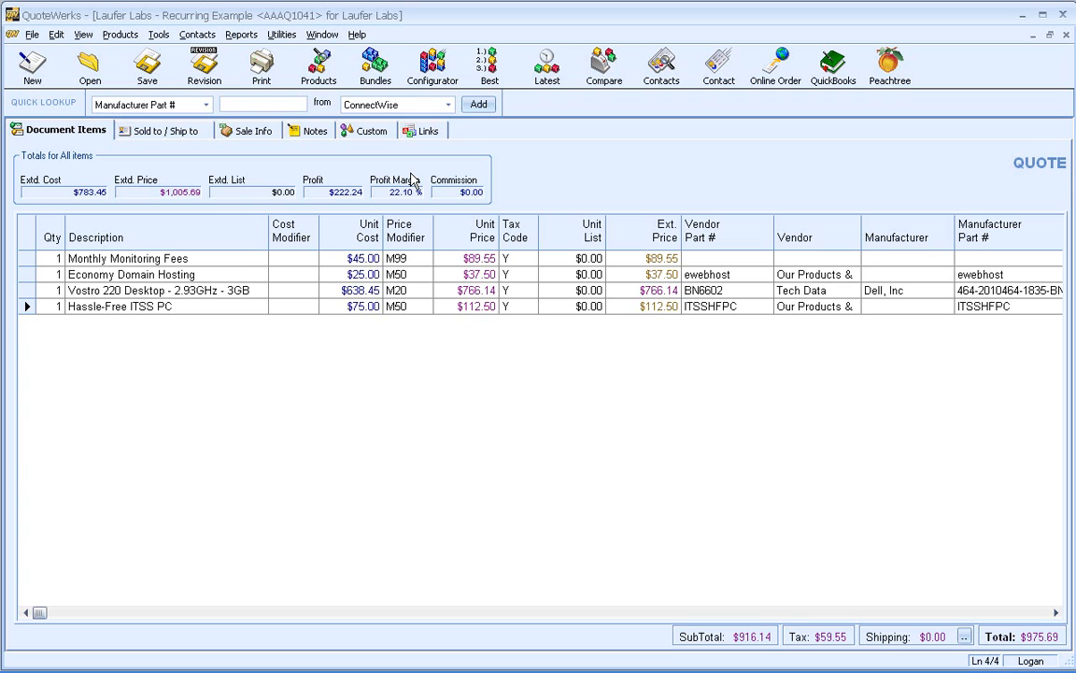
mouse_move(282, 35)
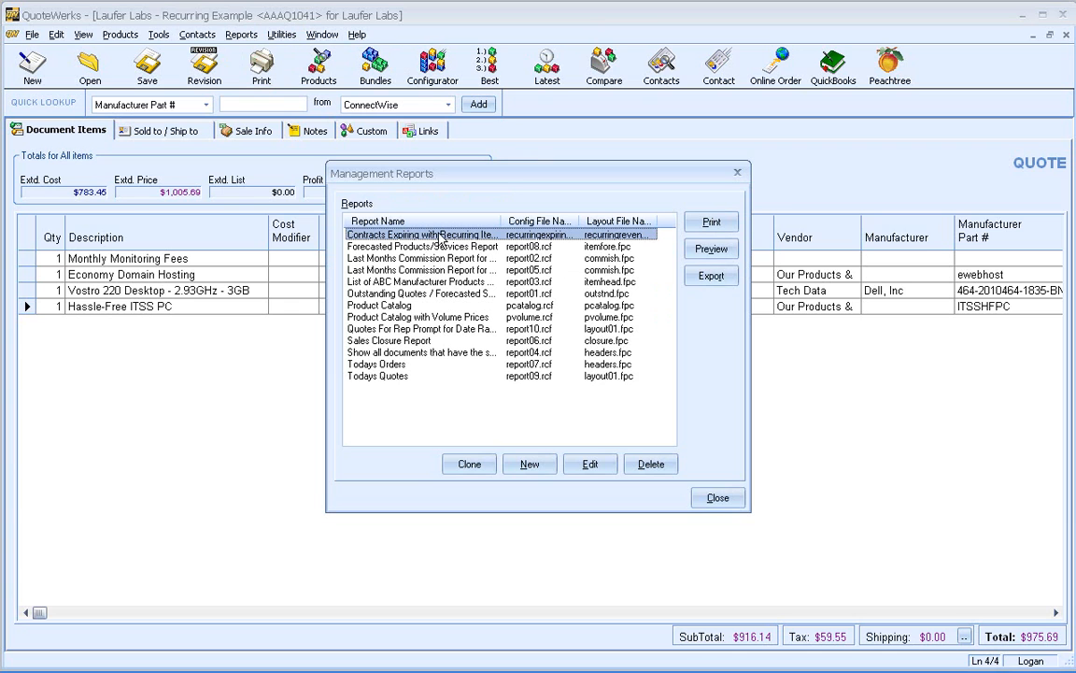
mouse_move(420, 238)
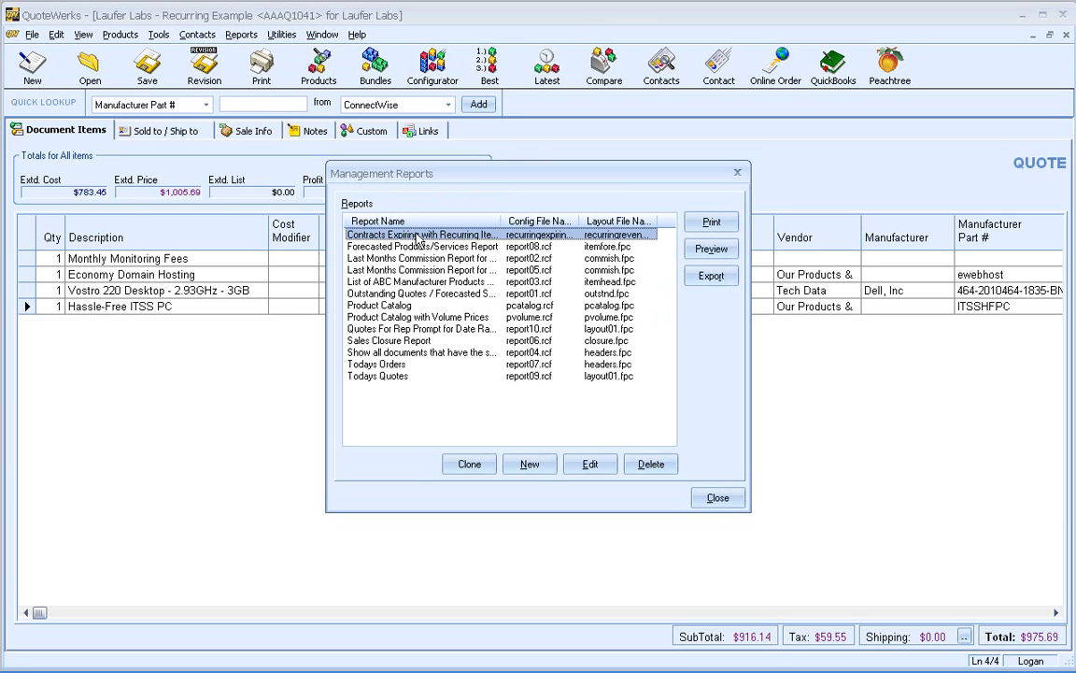
mouse_move(670, 253)
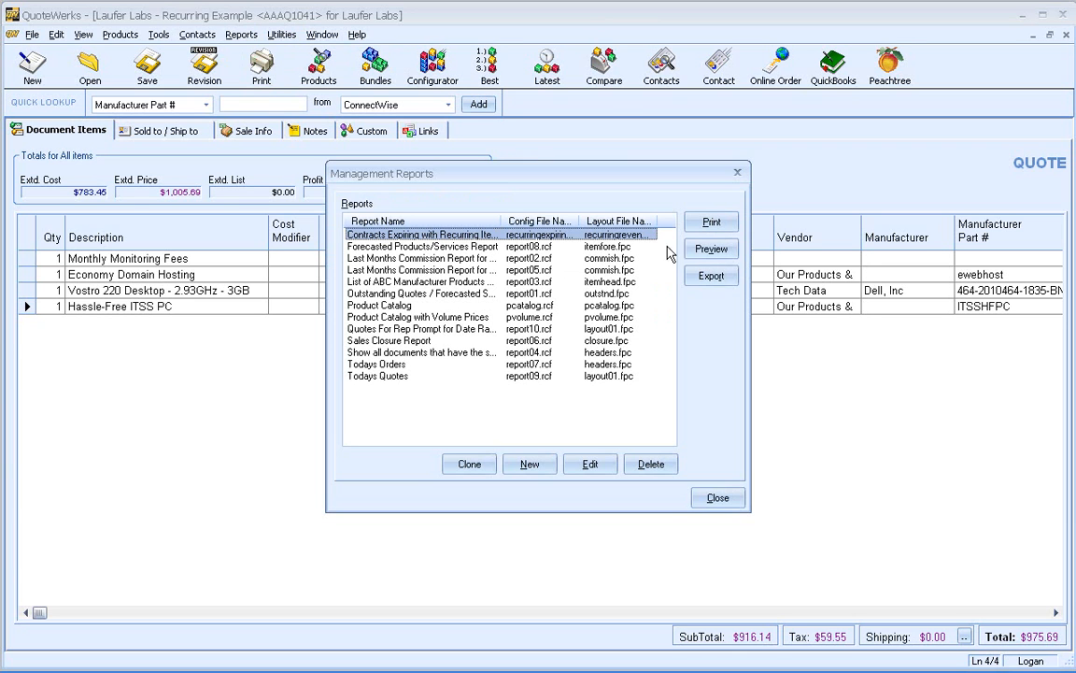
Step: Preview the Expiring Contracts with Recurring Items report for 12/01/10 to 12/31/10
left_click(711, 249)
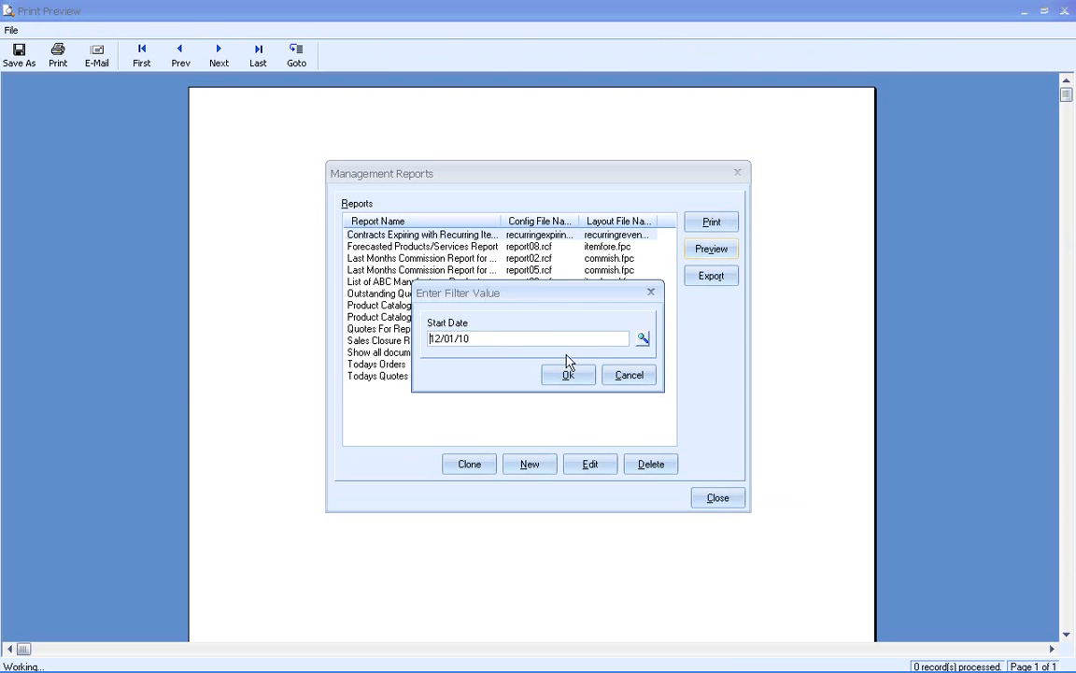
left_click(567, 374)
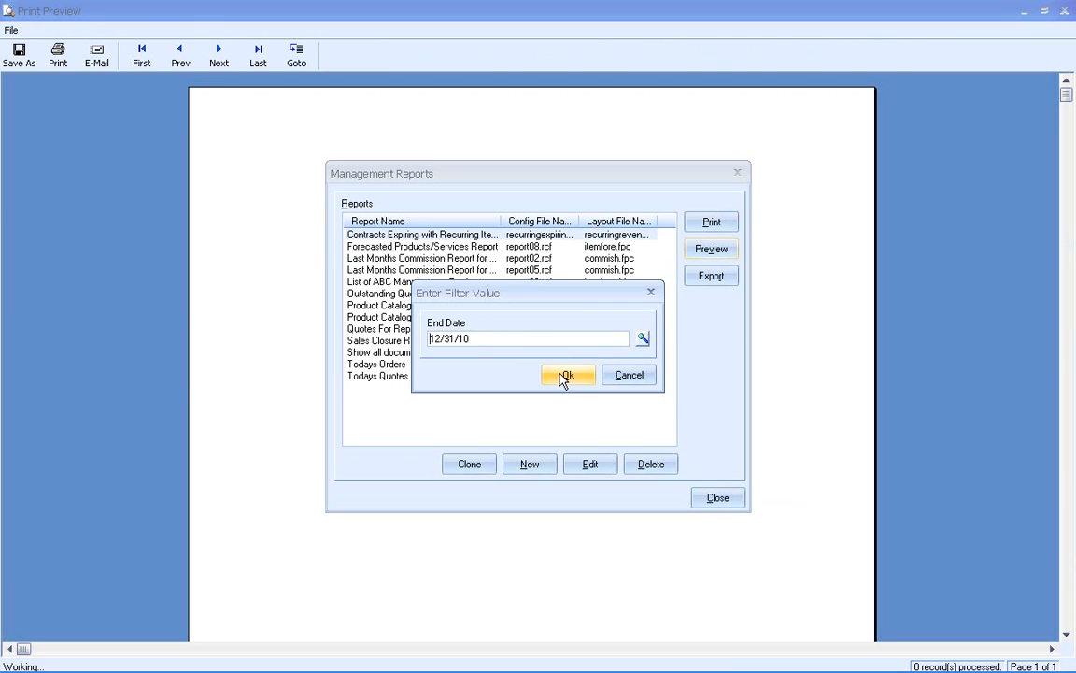
left_click(567, 375)
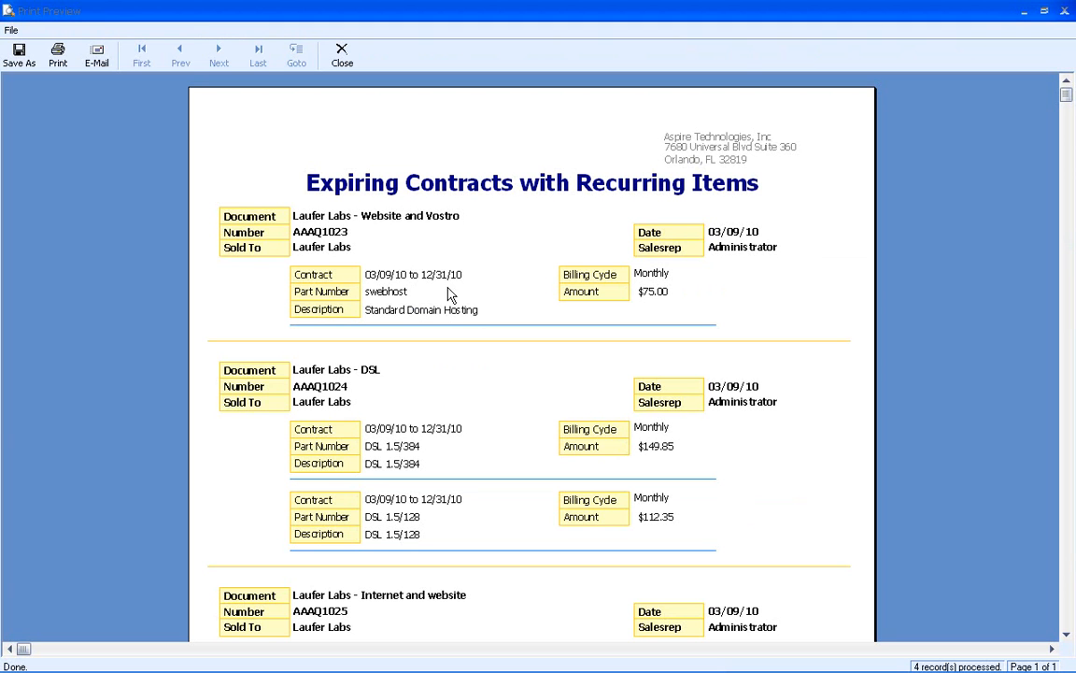
mouse_move(427, 287)
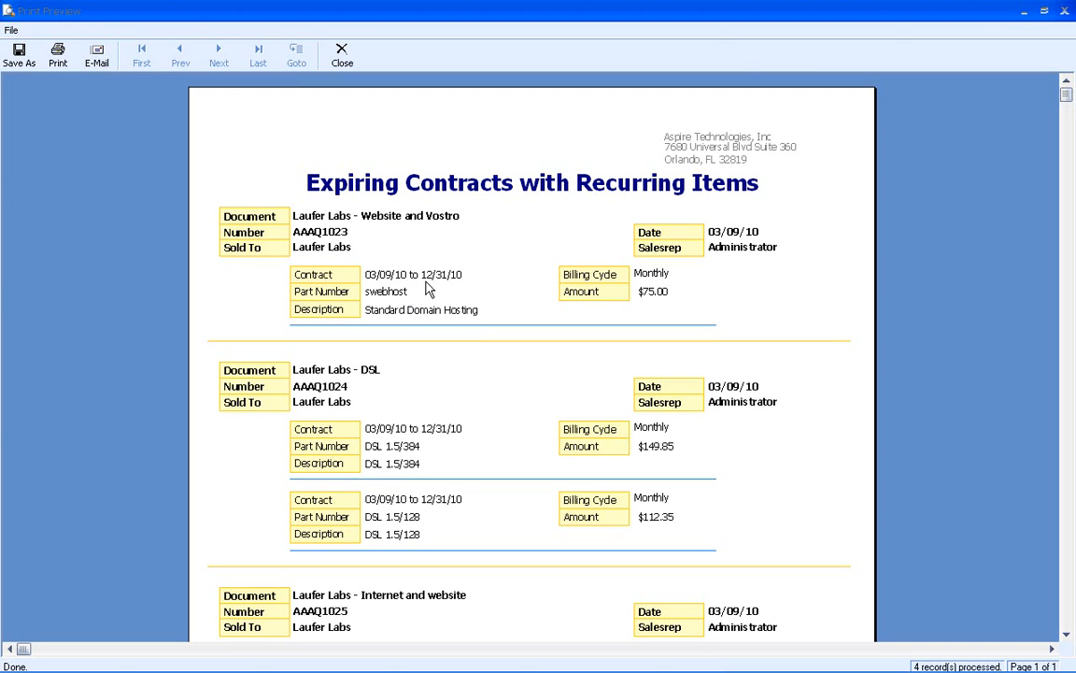
scroll("down", 3)
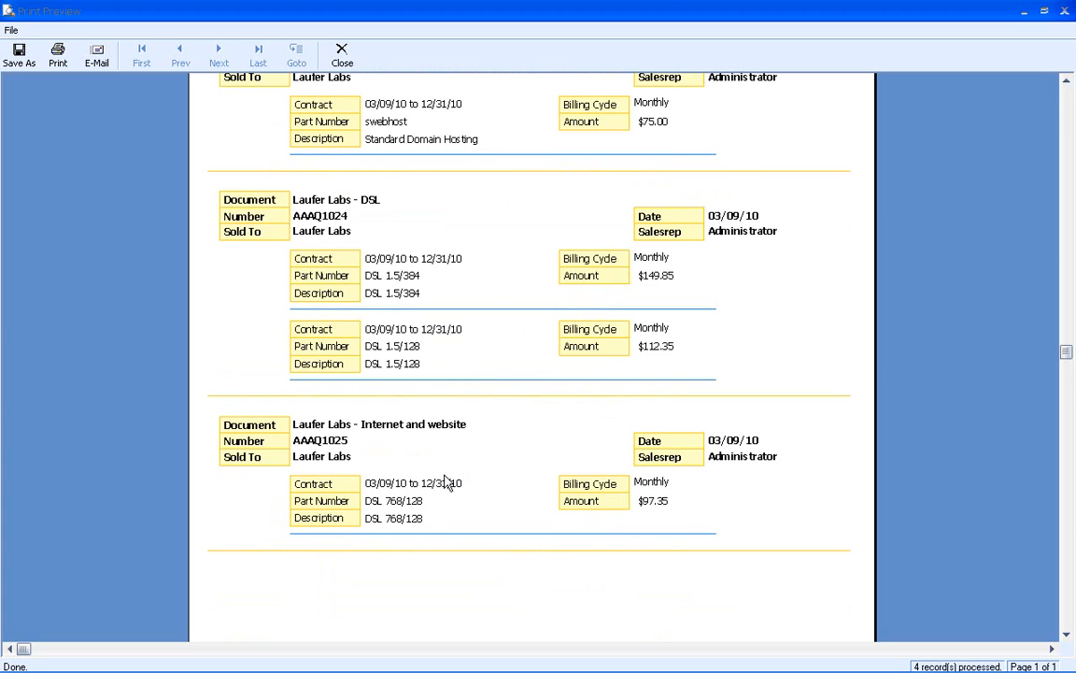
scroll("up", 3)
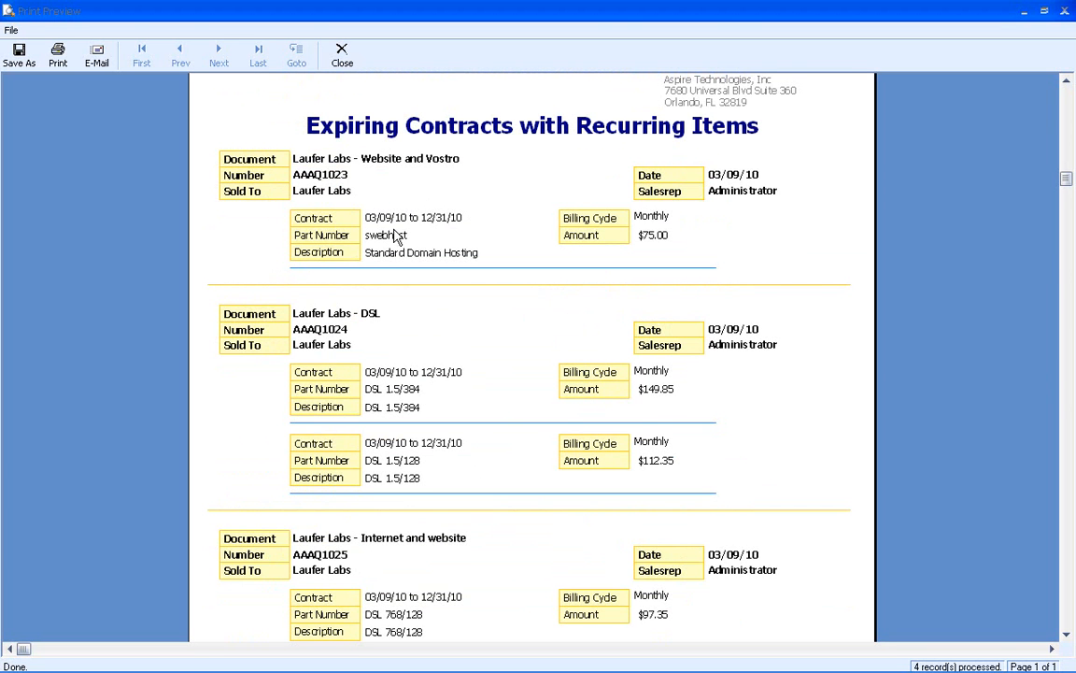
mouse_move(441, 258)
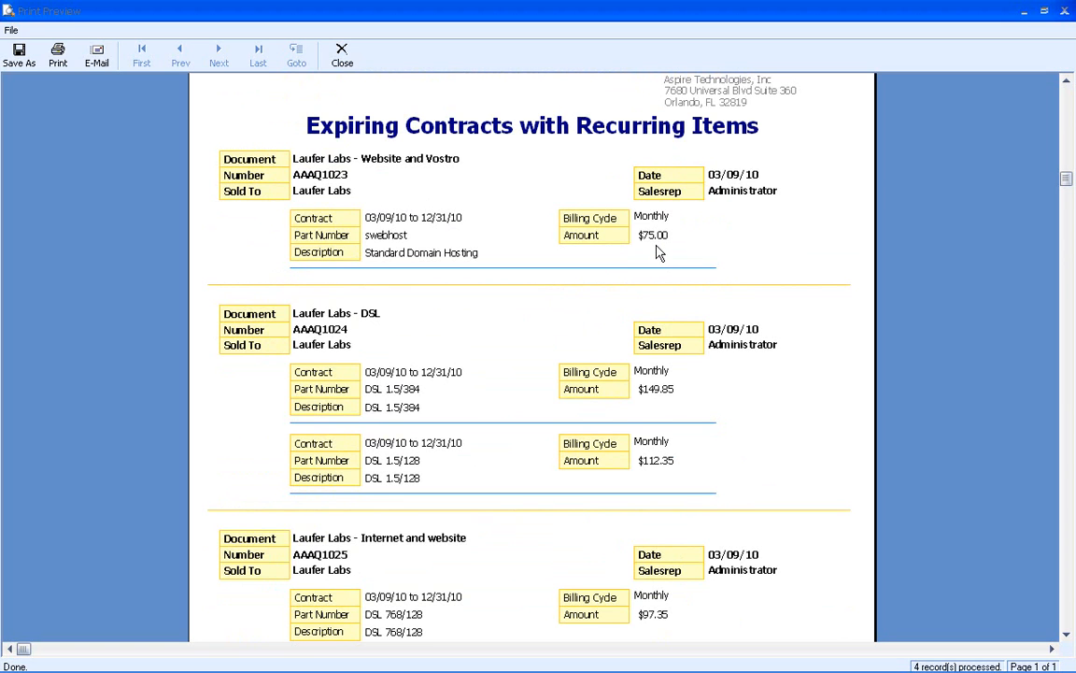
mouse_move(495, 243)
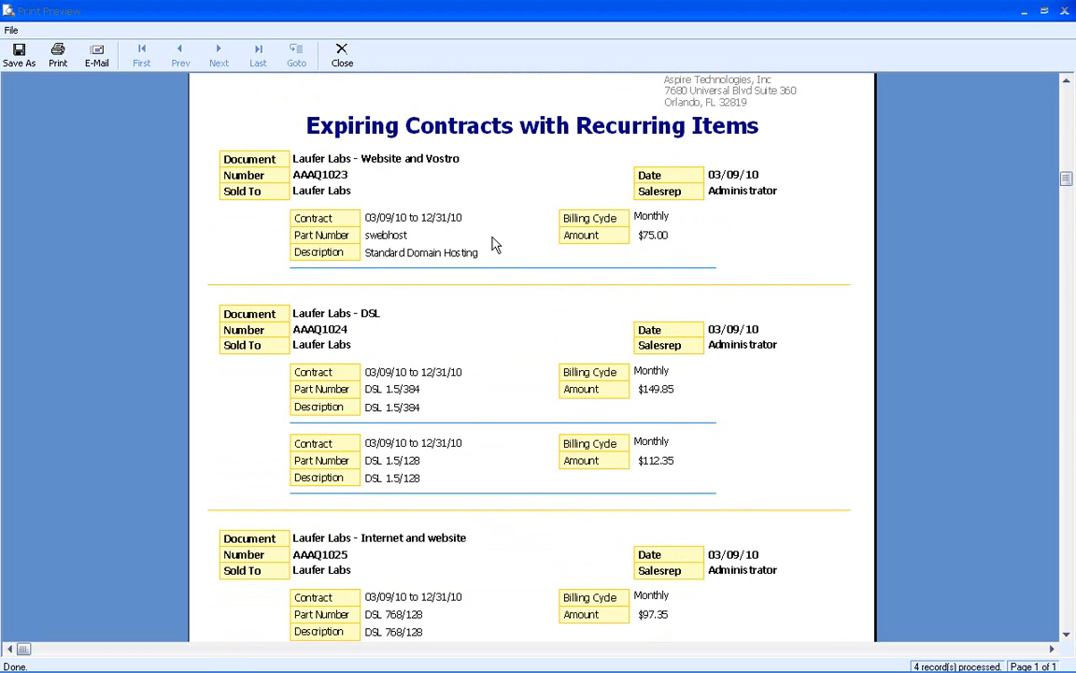
mouse_move(387, 241)
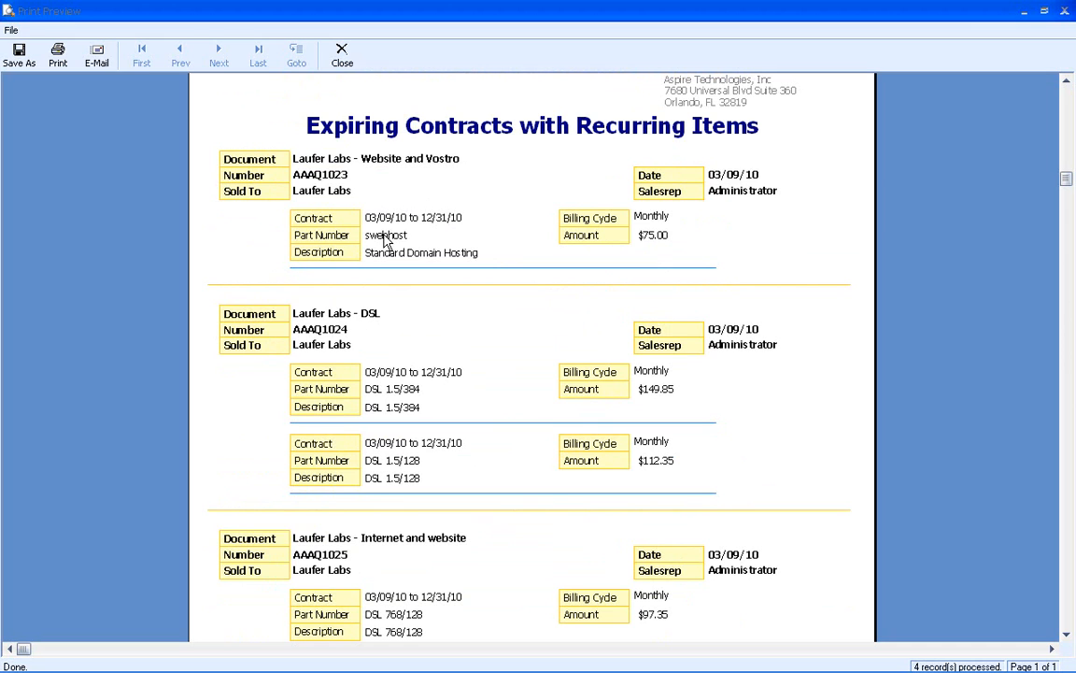
mouse_move(426, 338)
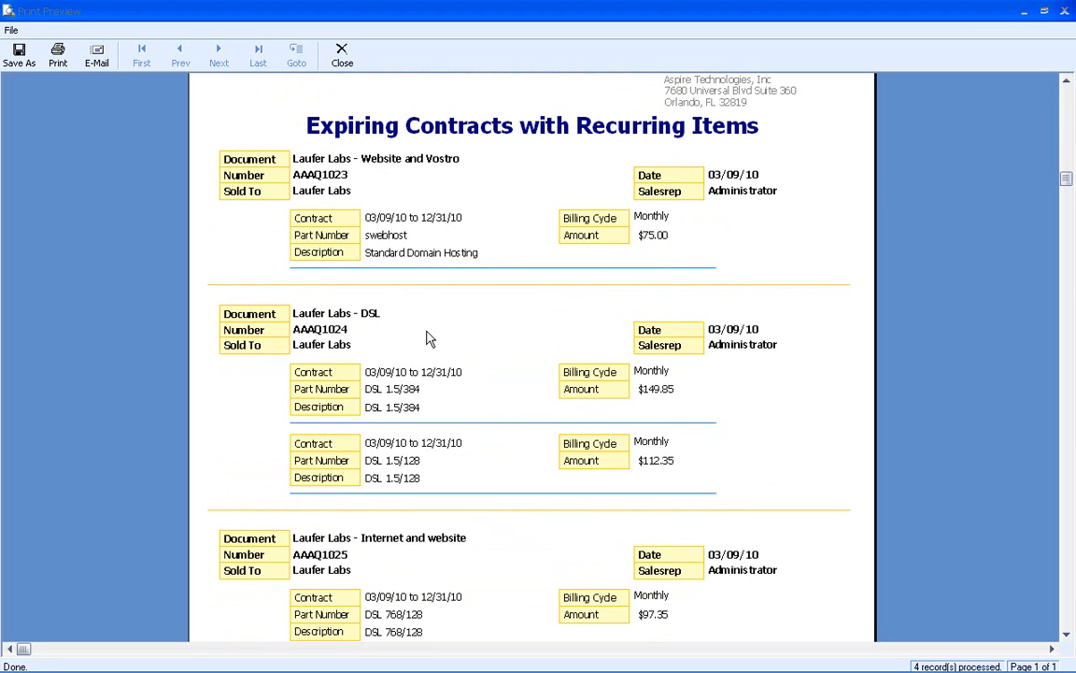